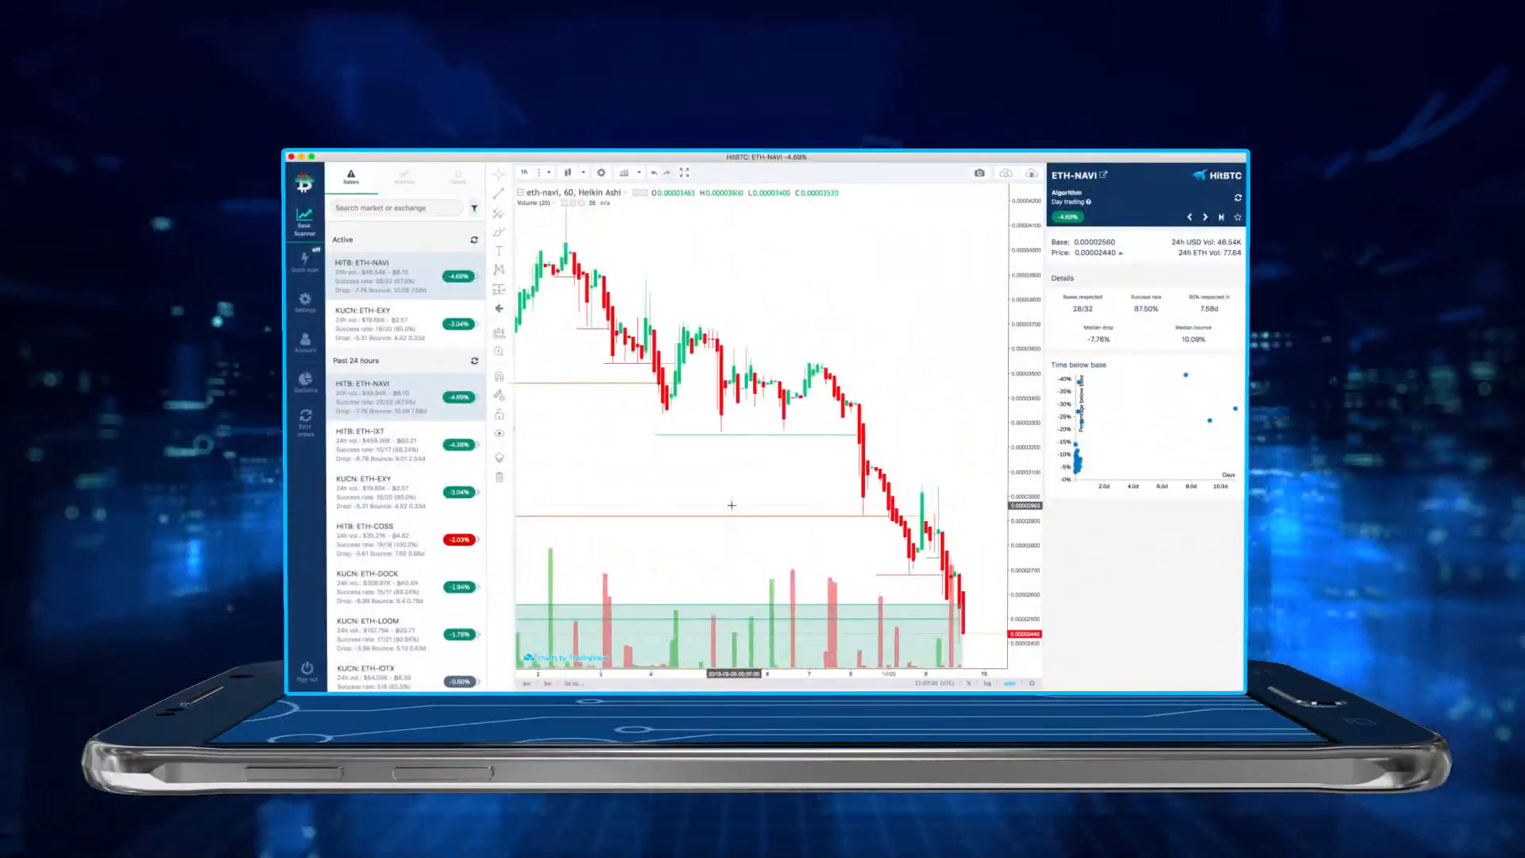
# Show the Markets exchange list with Bittrex and HitBTC
pyautogui.click(403, 177)
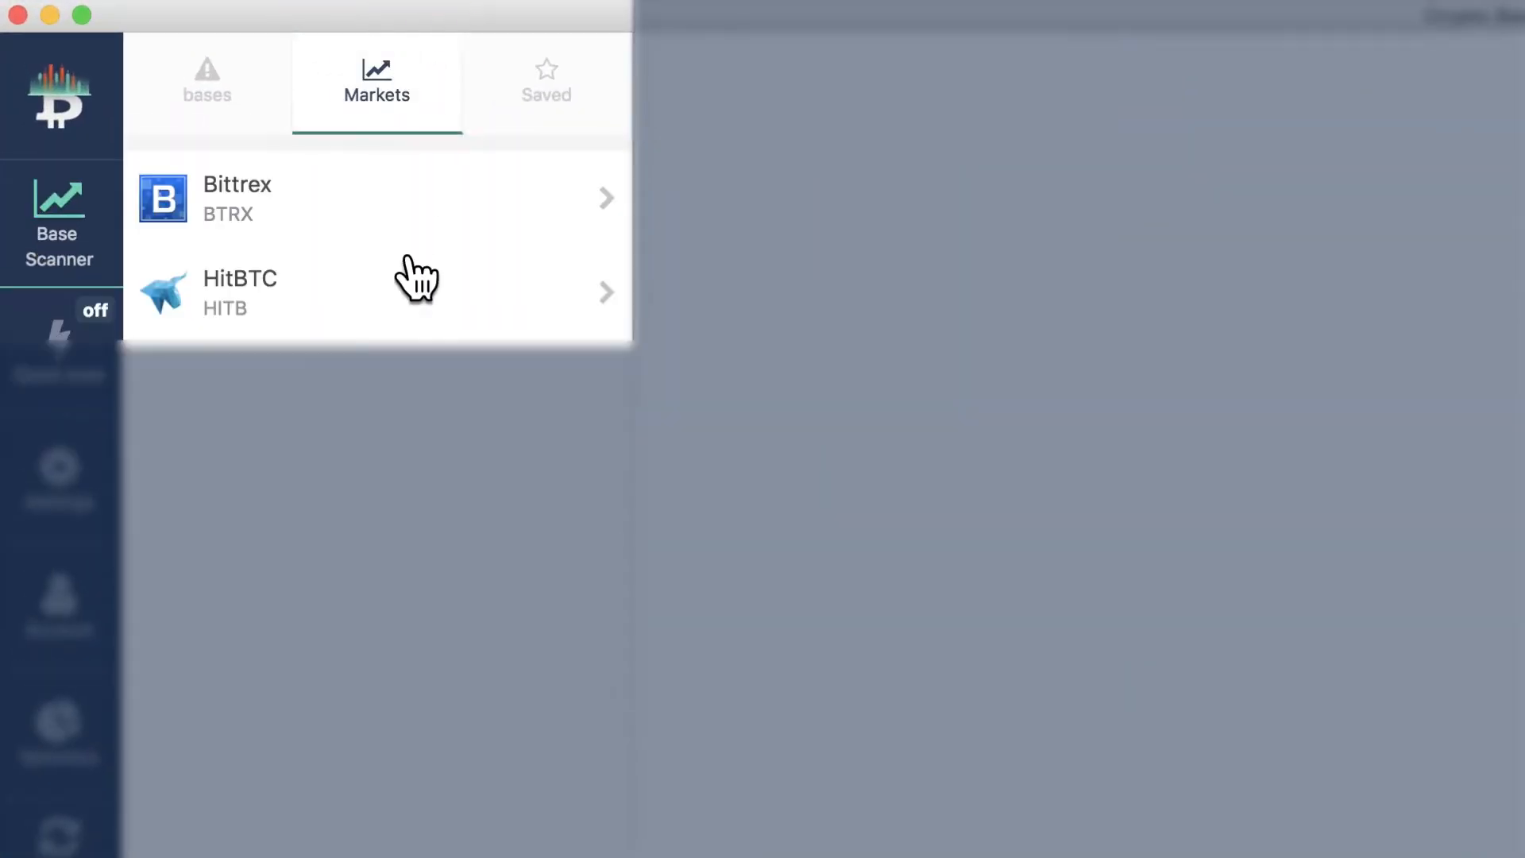
# Open Bittrex markets and browse the ETH-HMQ, ETH-GUP and BTC-QRL charts
pyautogui.click(237, 198)
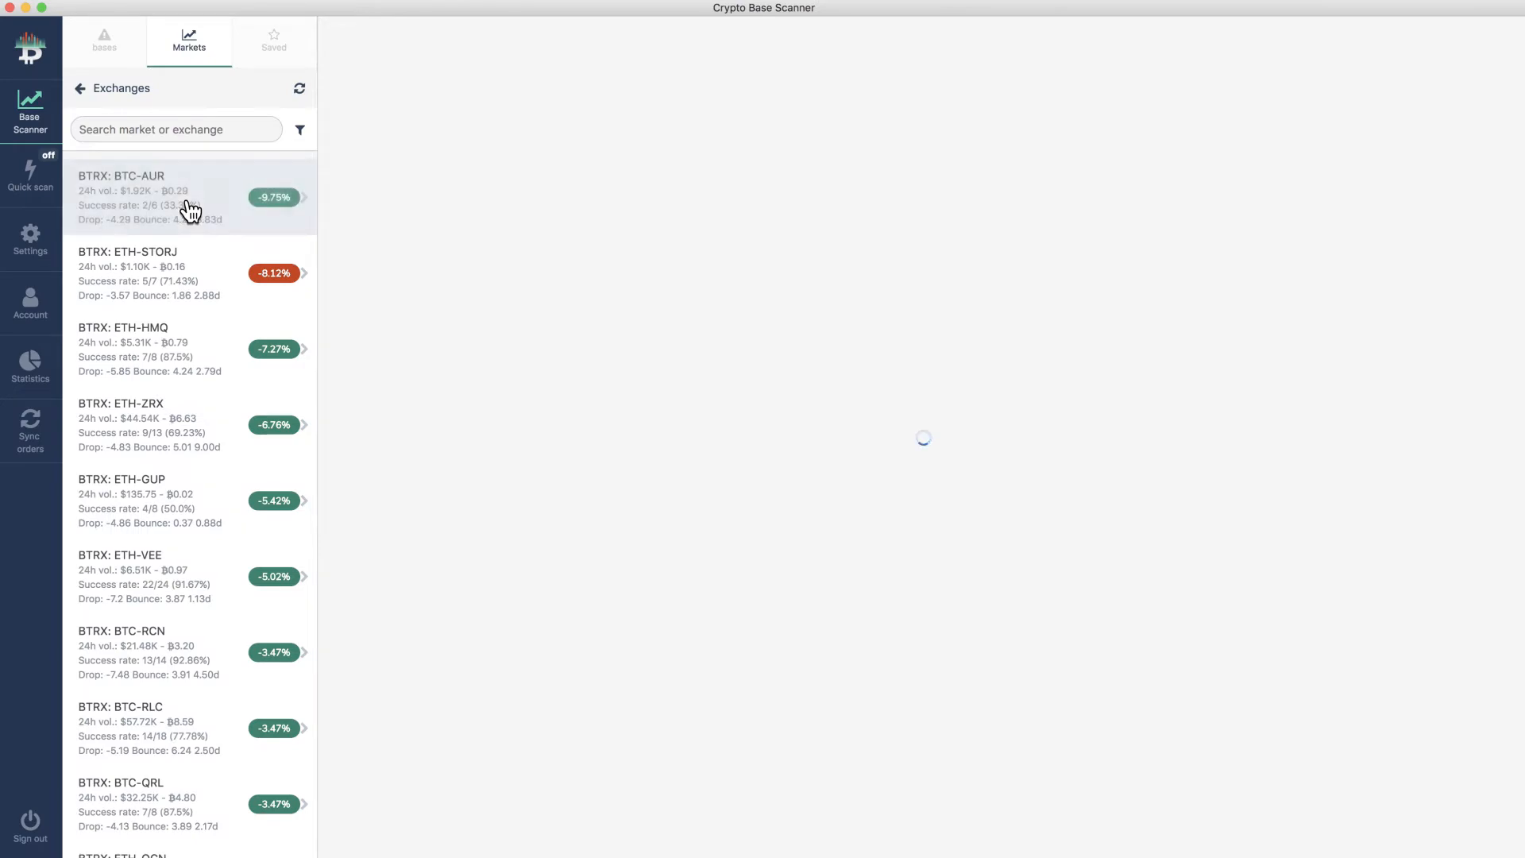
pyautogui.click(155, 272)
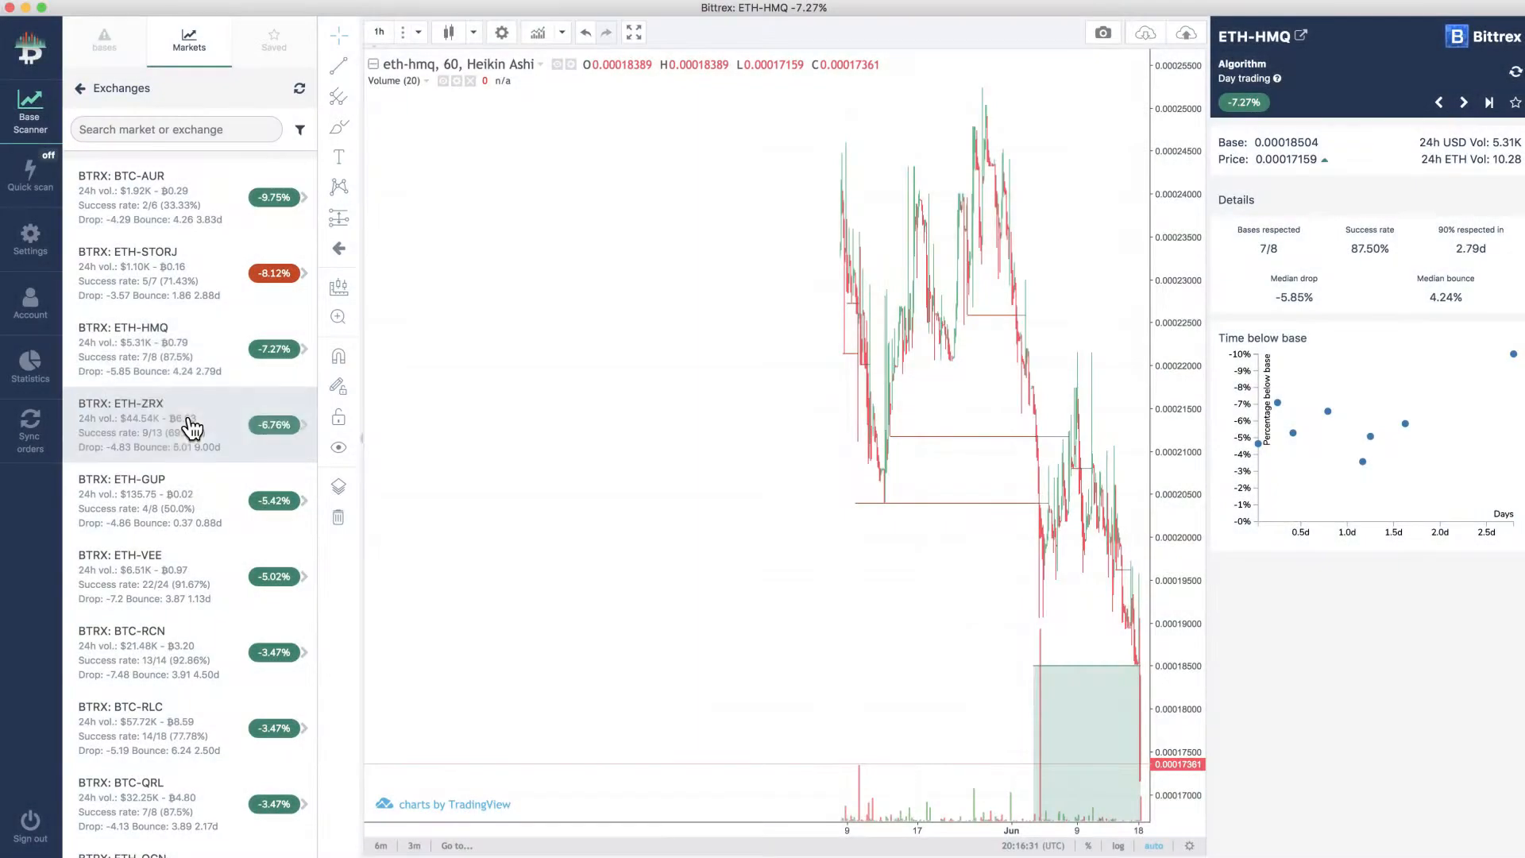
pyautogui.click(146, 499)
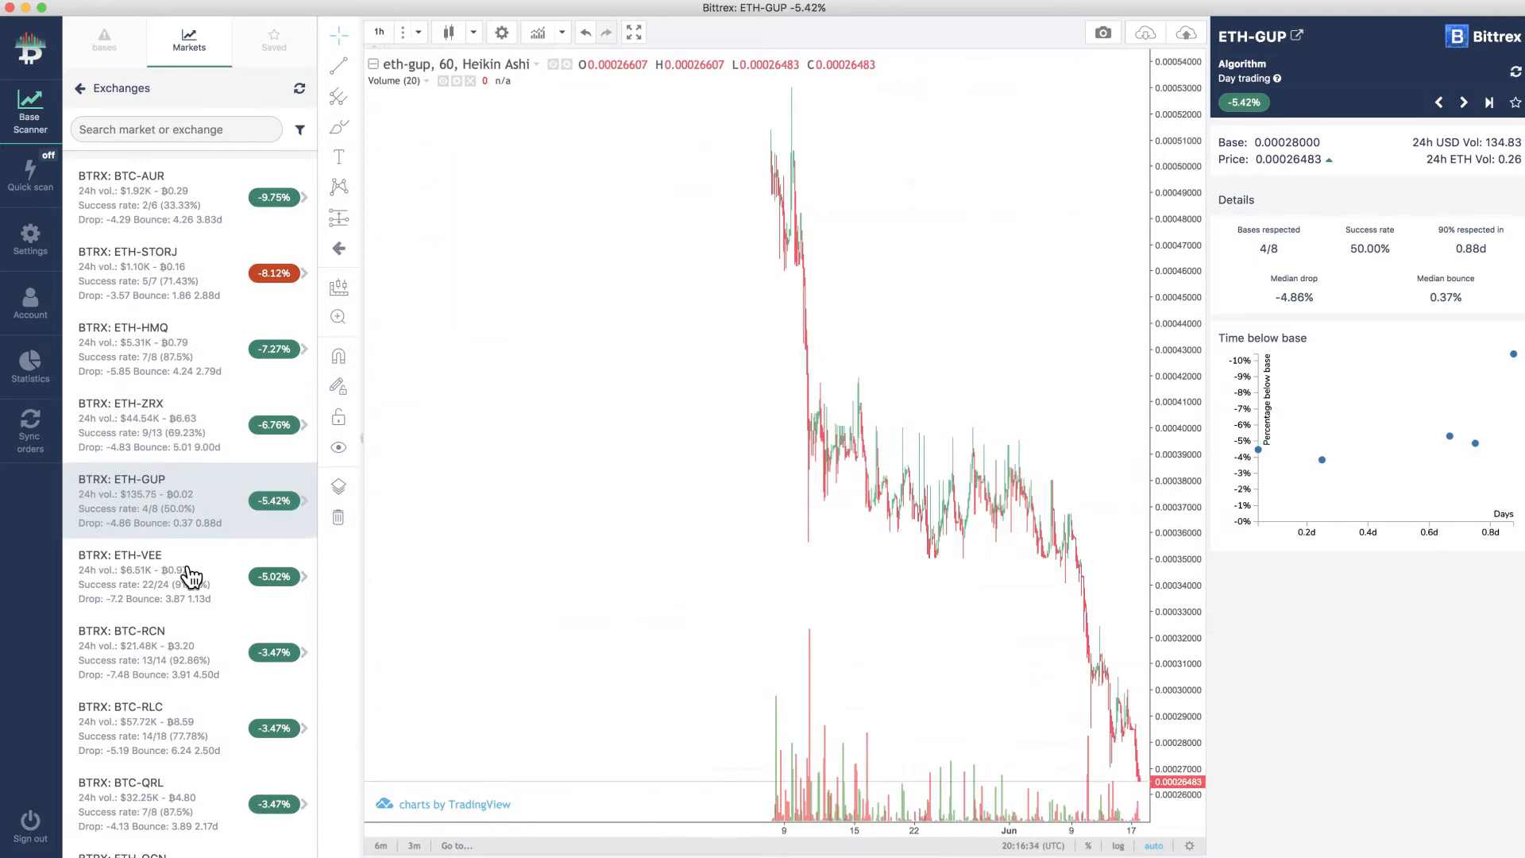
pyautogui.click(146, 576)
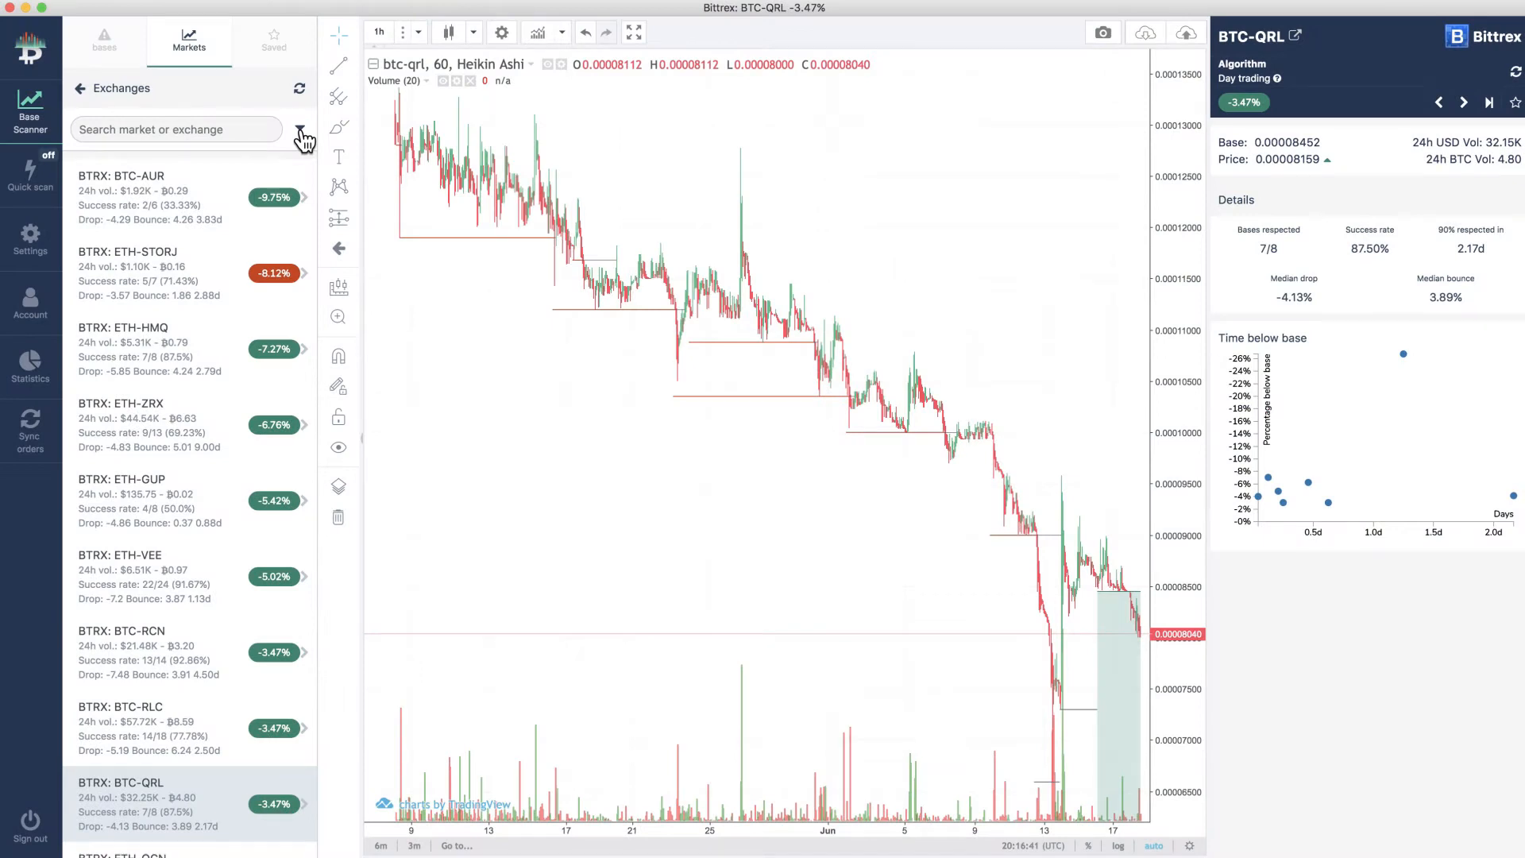
# Enable market filters: subscribed markets only, 5 BTC 24h volume, percentage −4 to 4
pyautogui.click(304, 130)
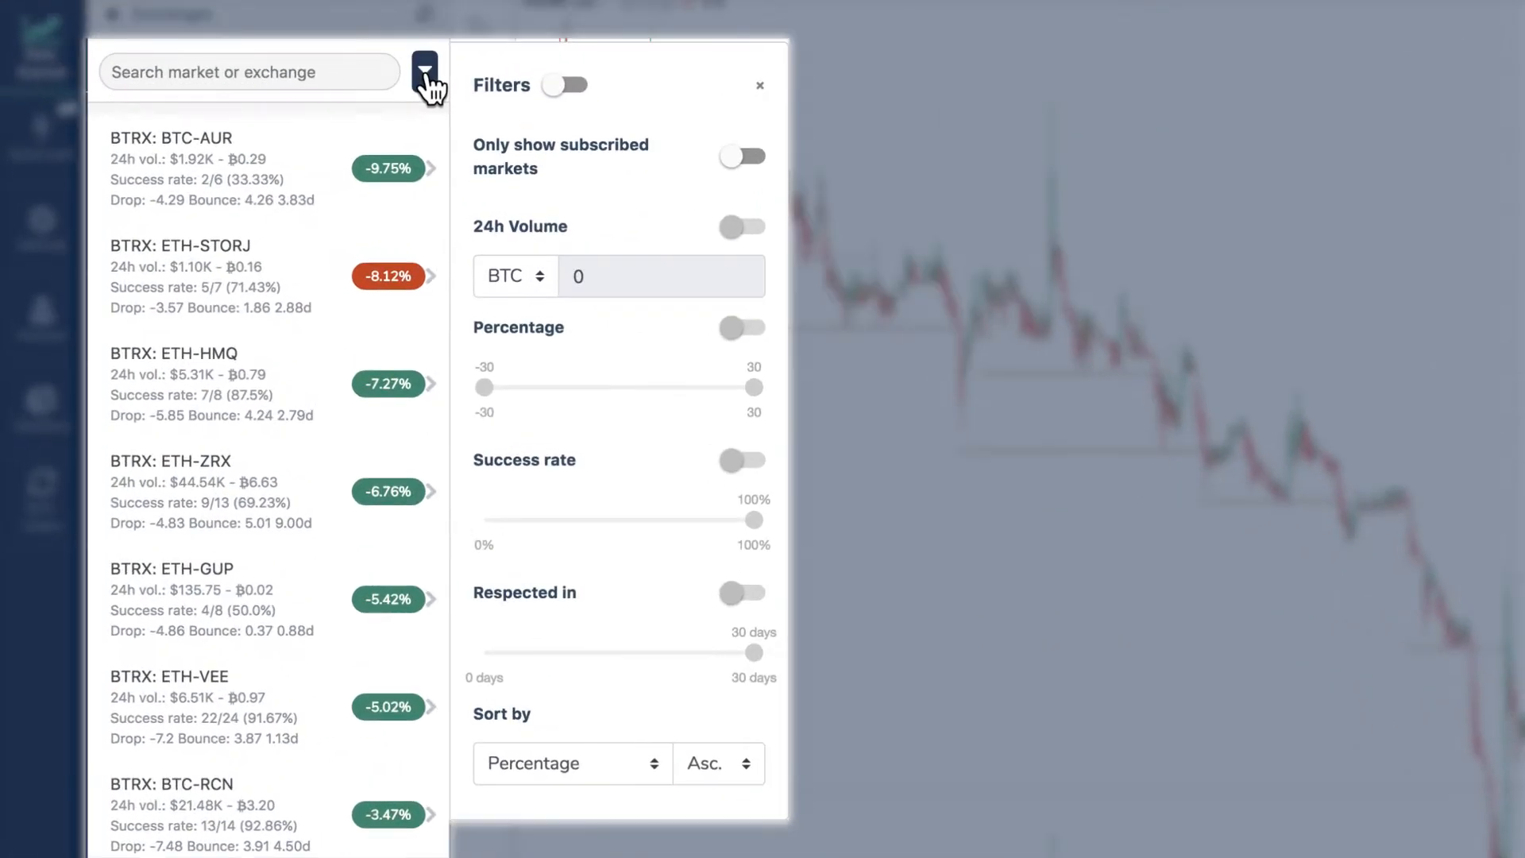
pyautogui.click(564, 85)
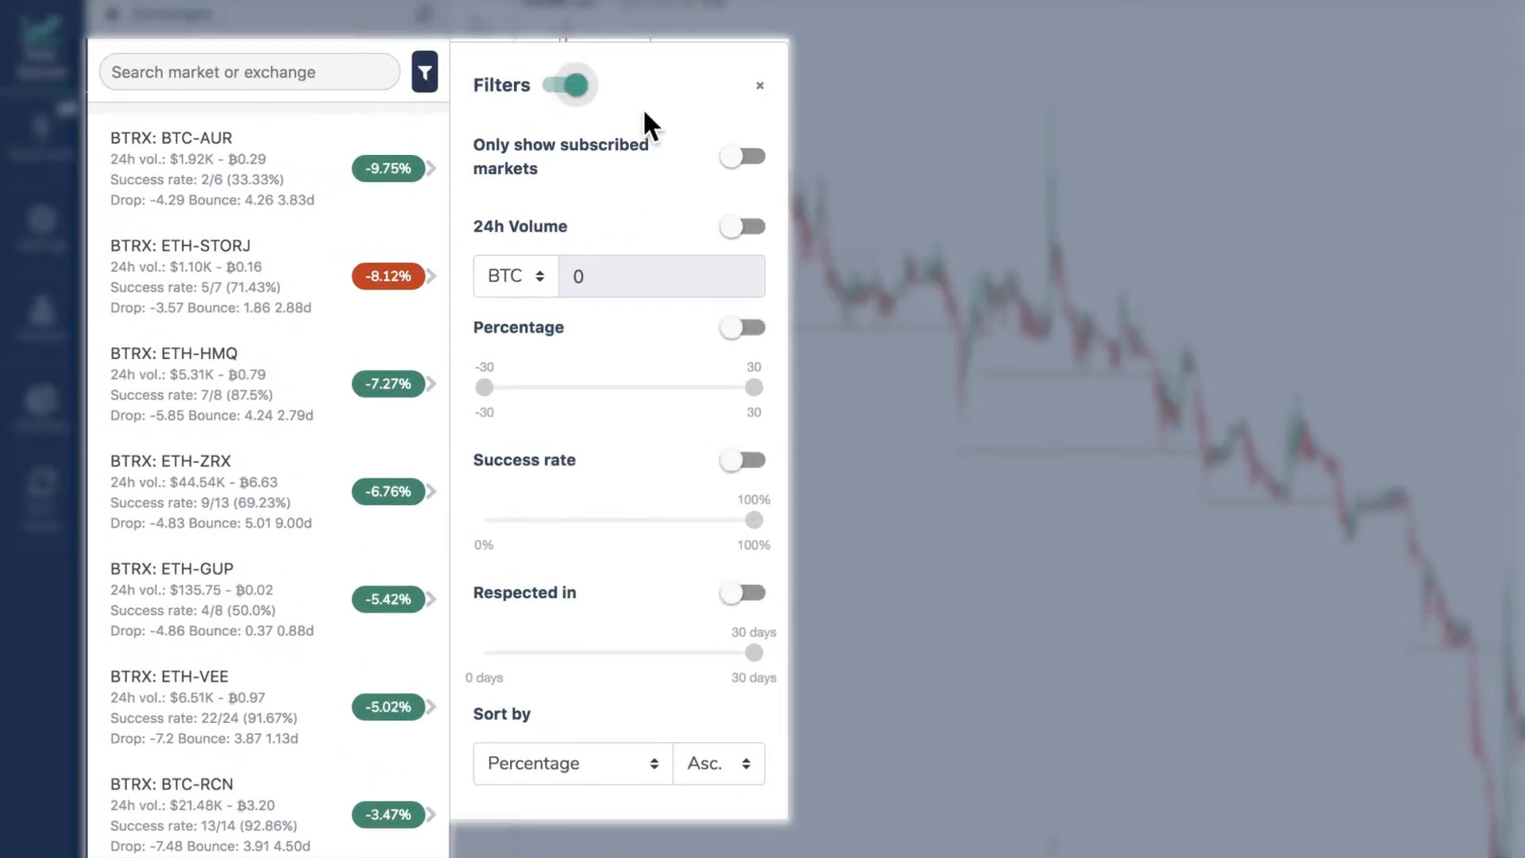
pyautogui.click(742, 156)
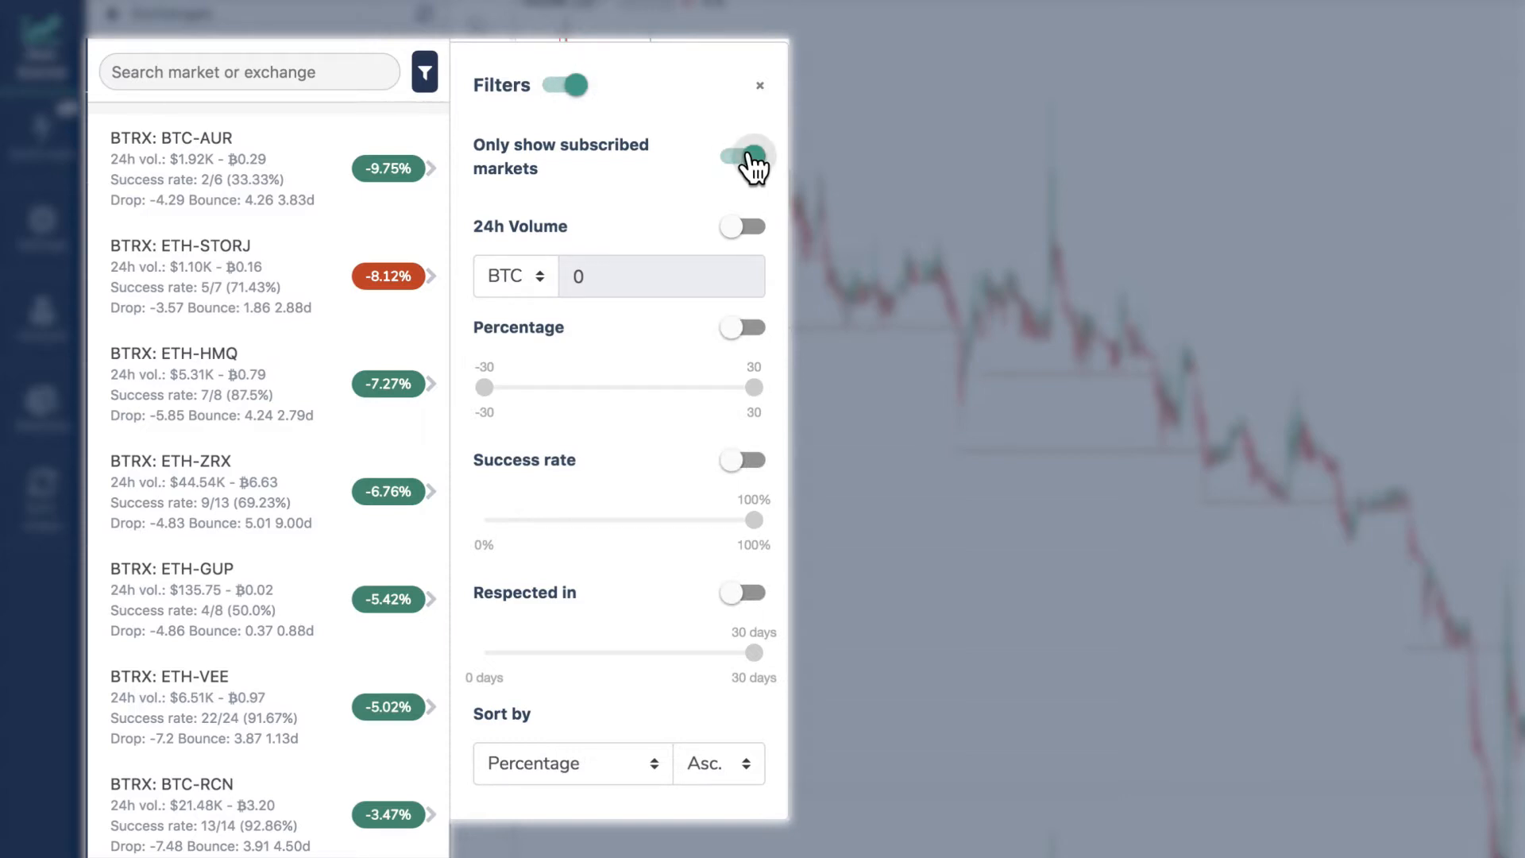
pyautogui.click(742, 226)
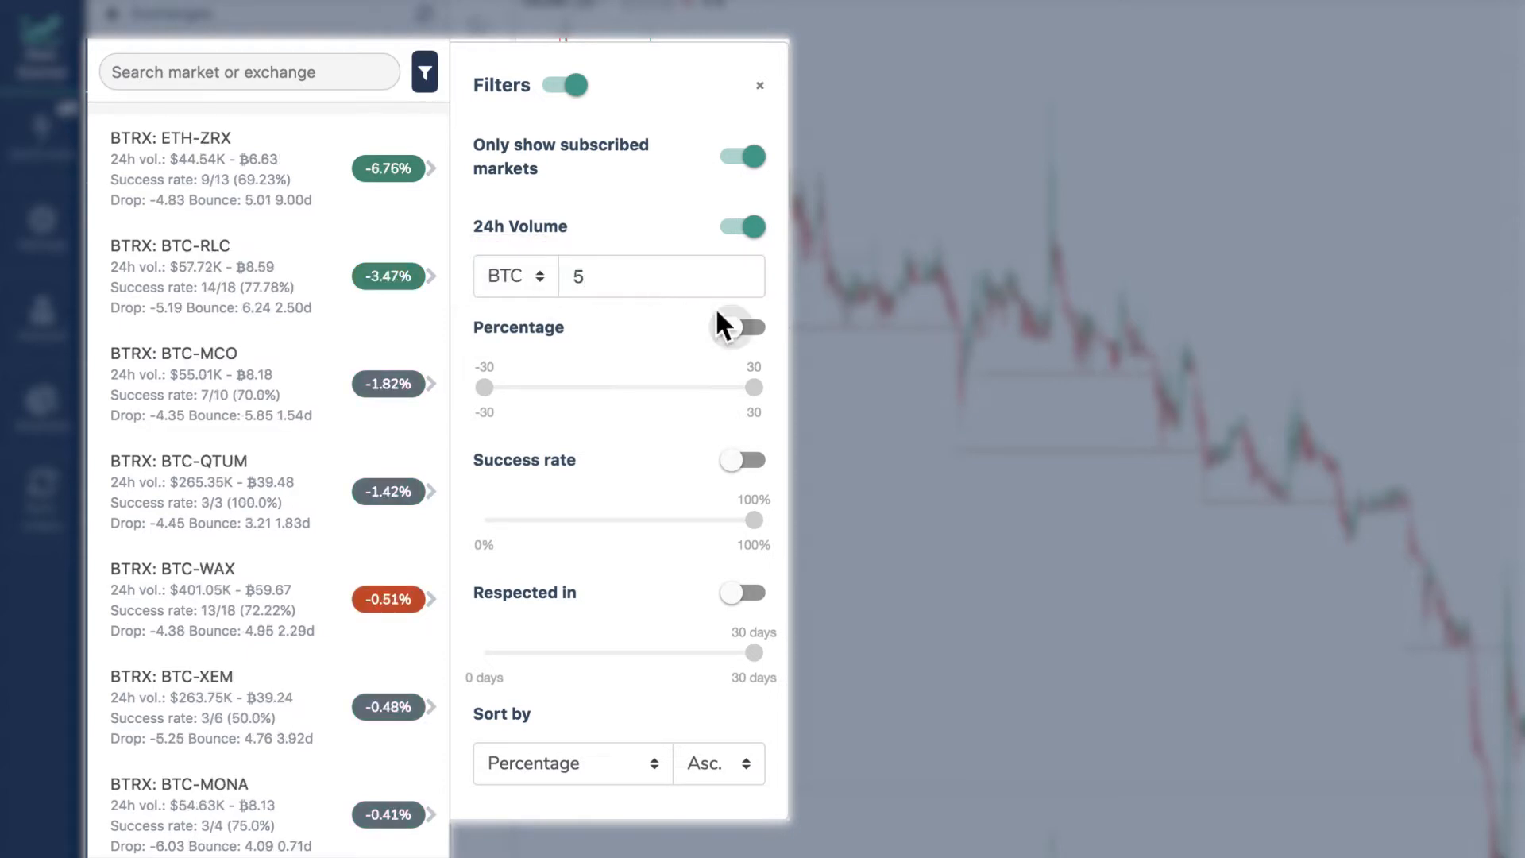
pyautogui.click(741, 328)
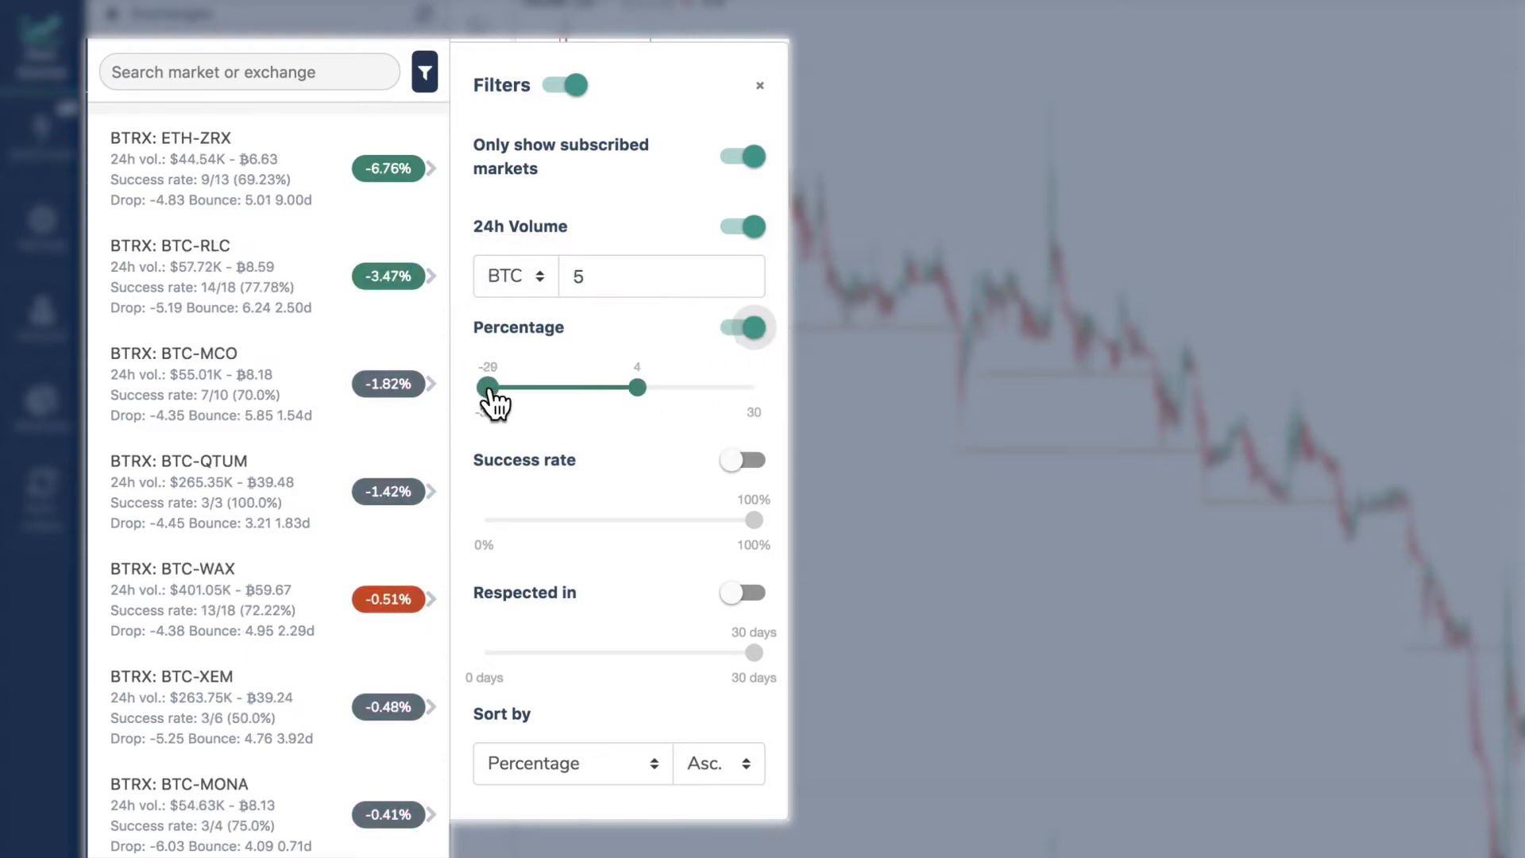
pyautogui.moveTo(487, 386); pyautogui.dragTo(591, 386)
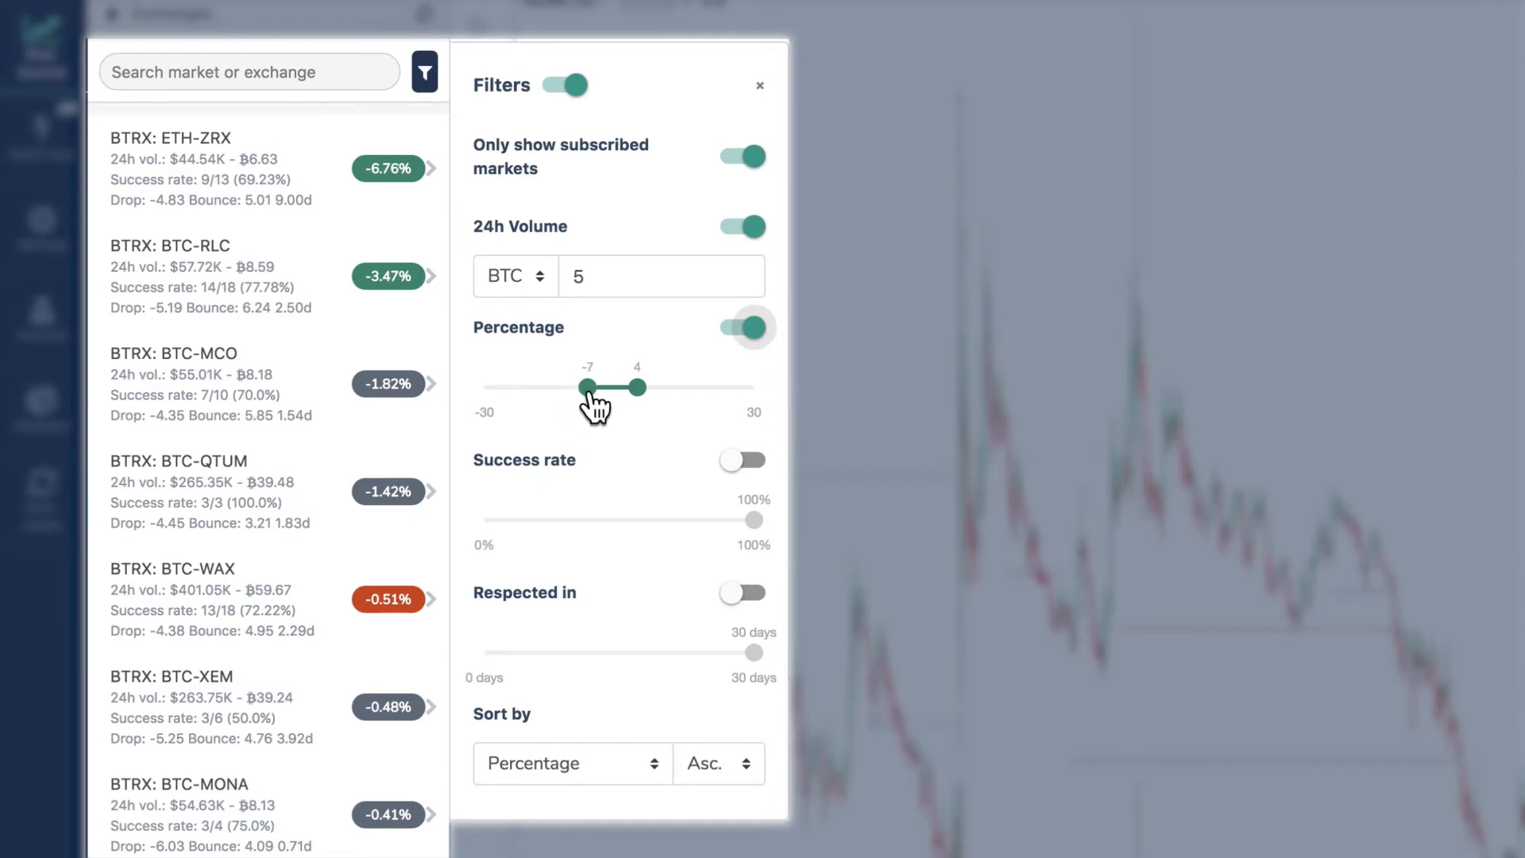
# Require a 90% success rate and a 2-day respected-in time, then close filters
pyautogui.click(742, 459)
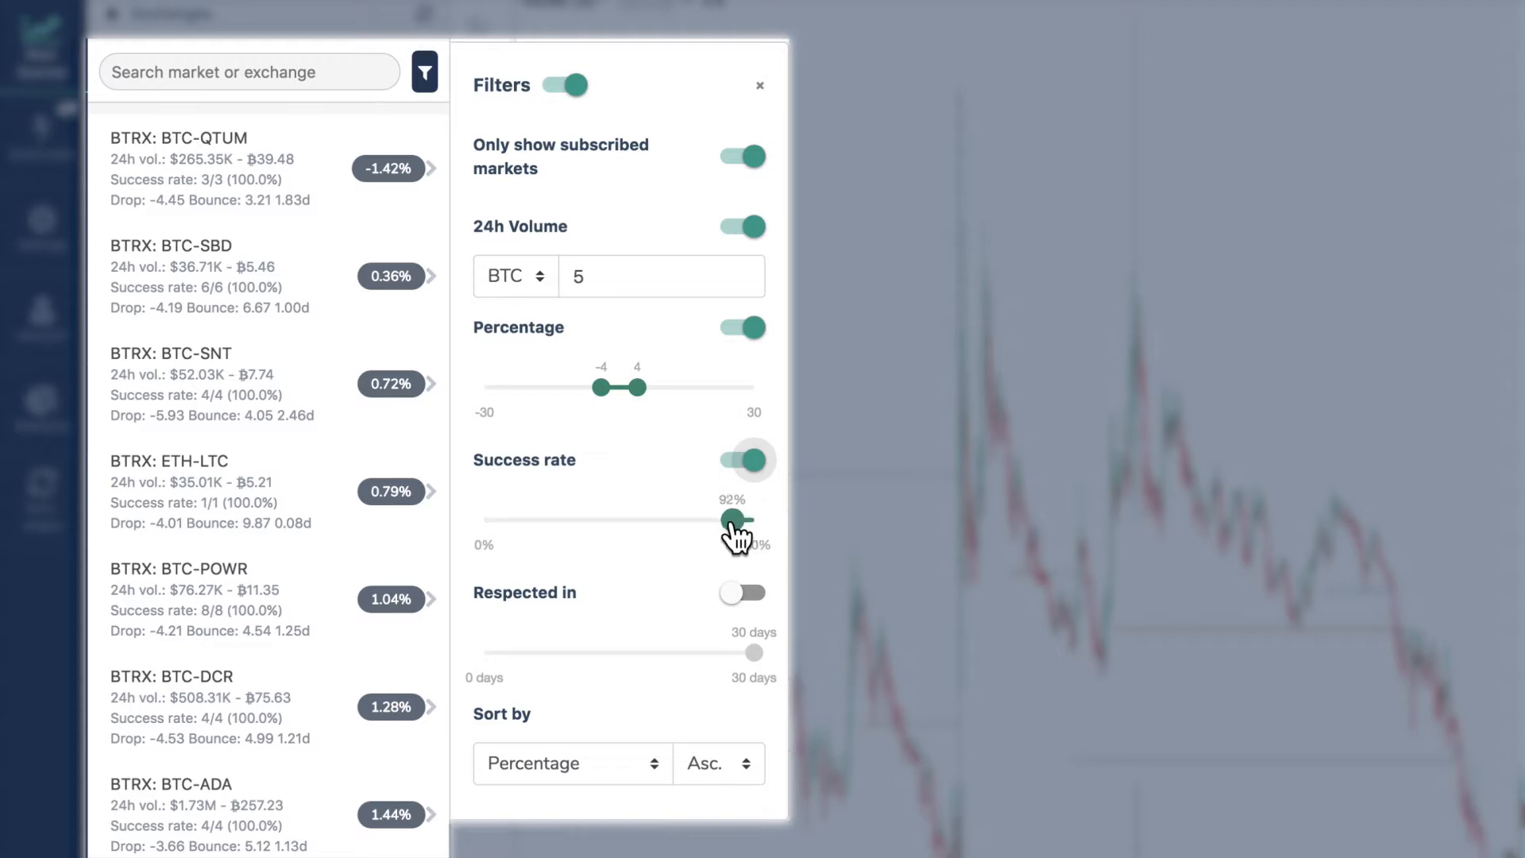
pyautogui.moveTo(741, 519); pyautogui.dragTo(734, 519)
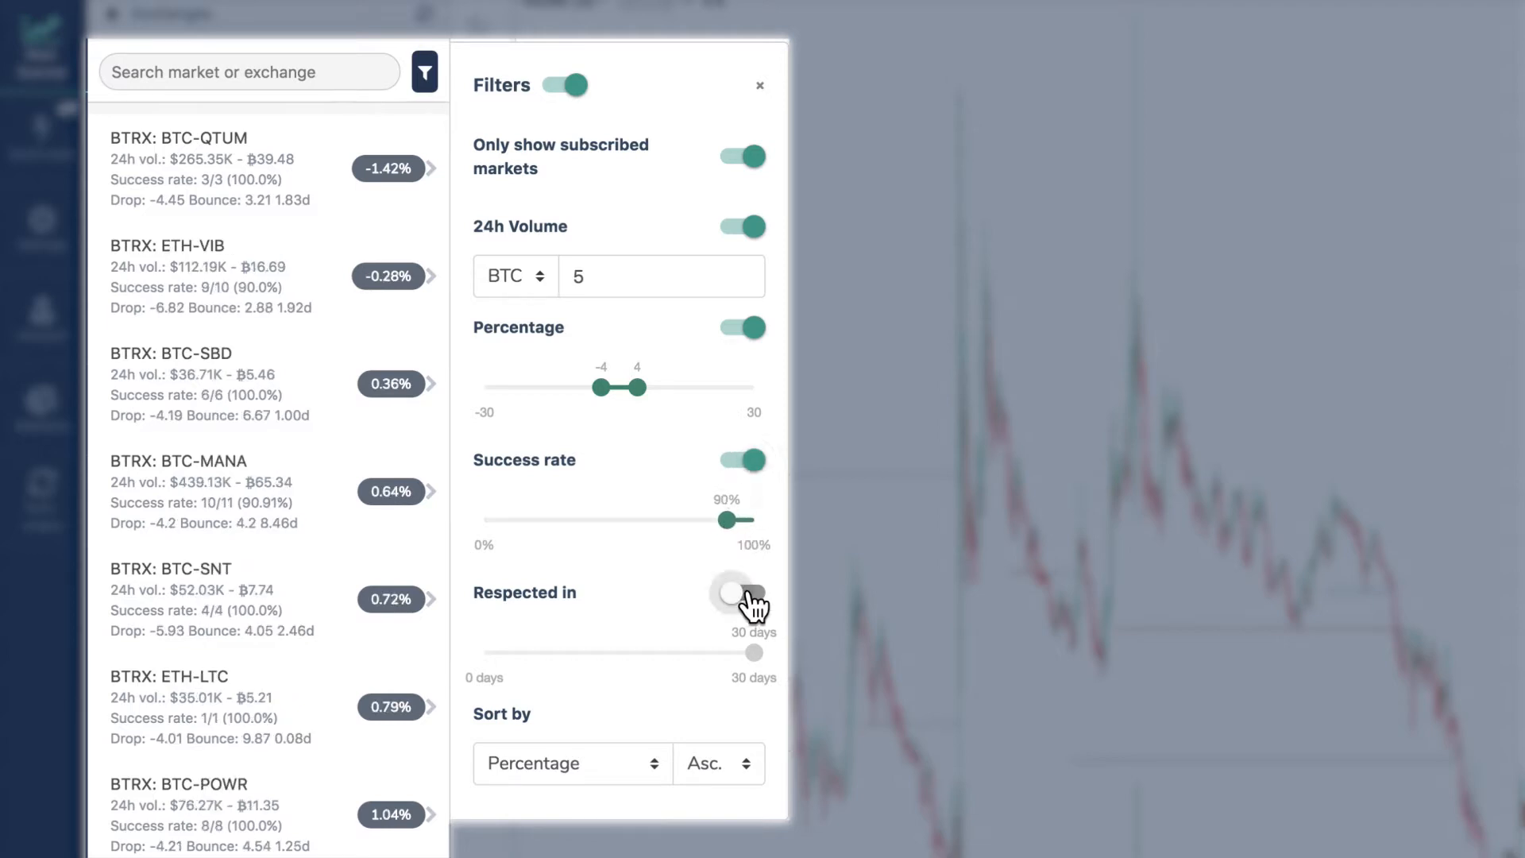
pyautogui.click(741, 593)
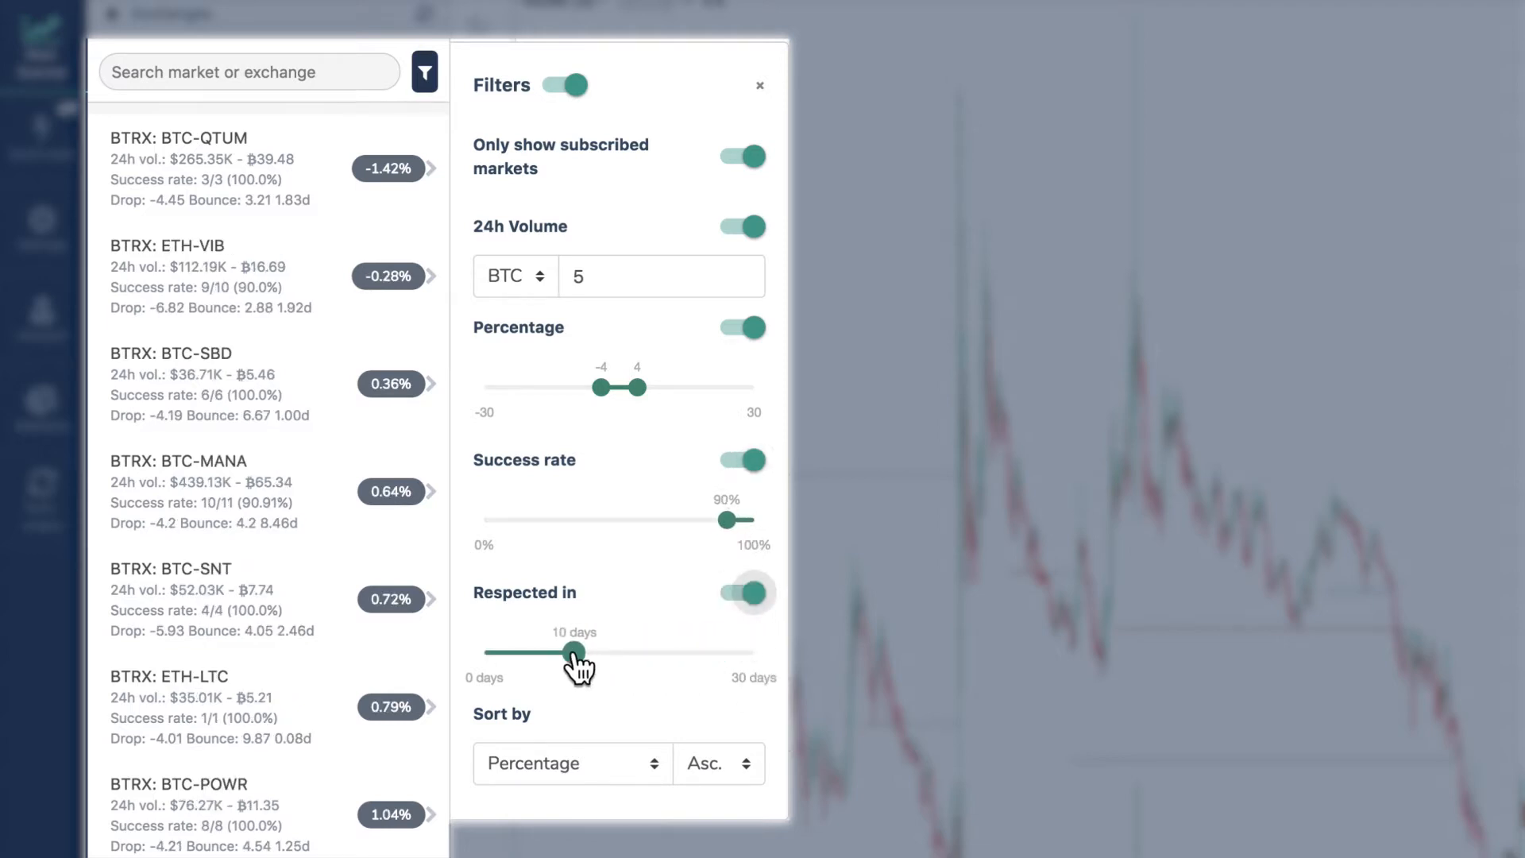
pyautogui.moveTo(569, 652); pyautogui.dragTo(499, 652)
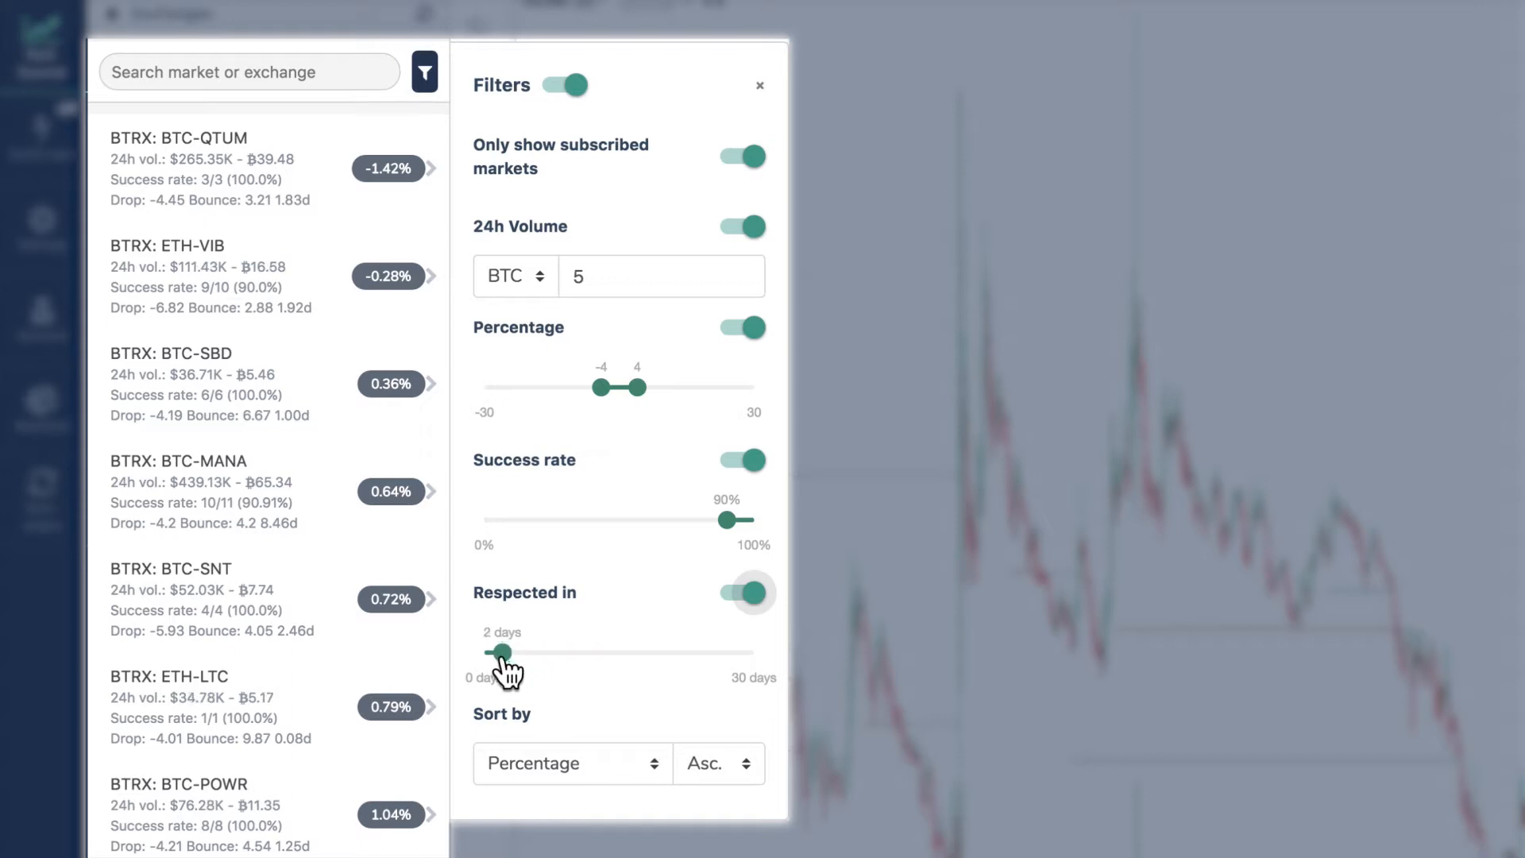
pyautogui.click(570, 762)
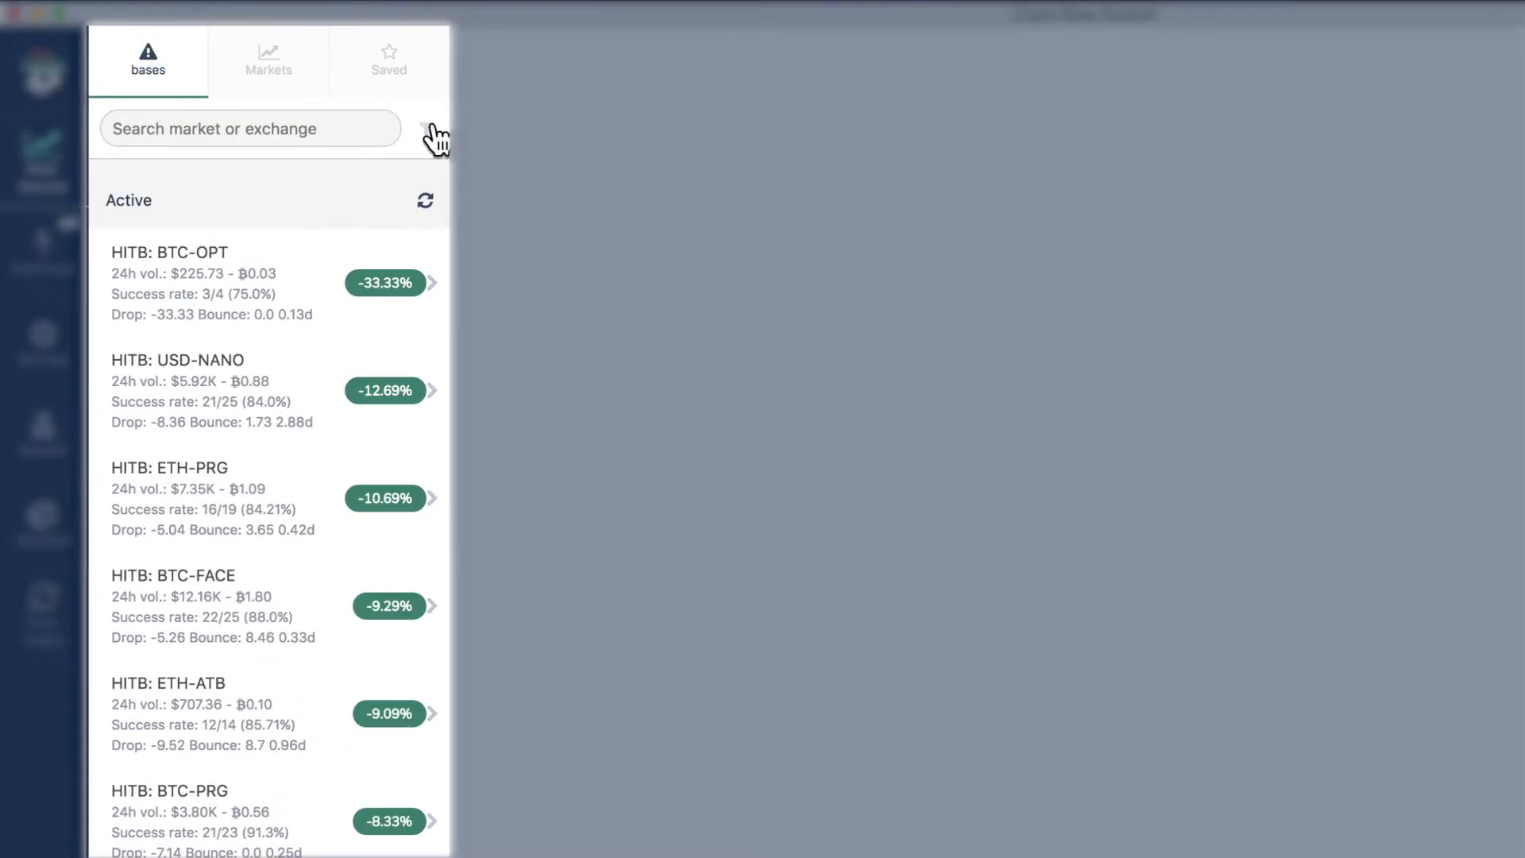
# Open the filter options beside the active bases search field
pyautogui.click(428, 131)
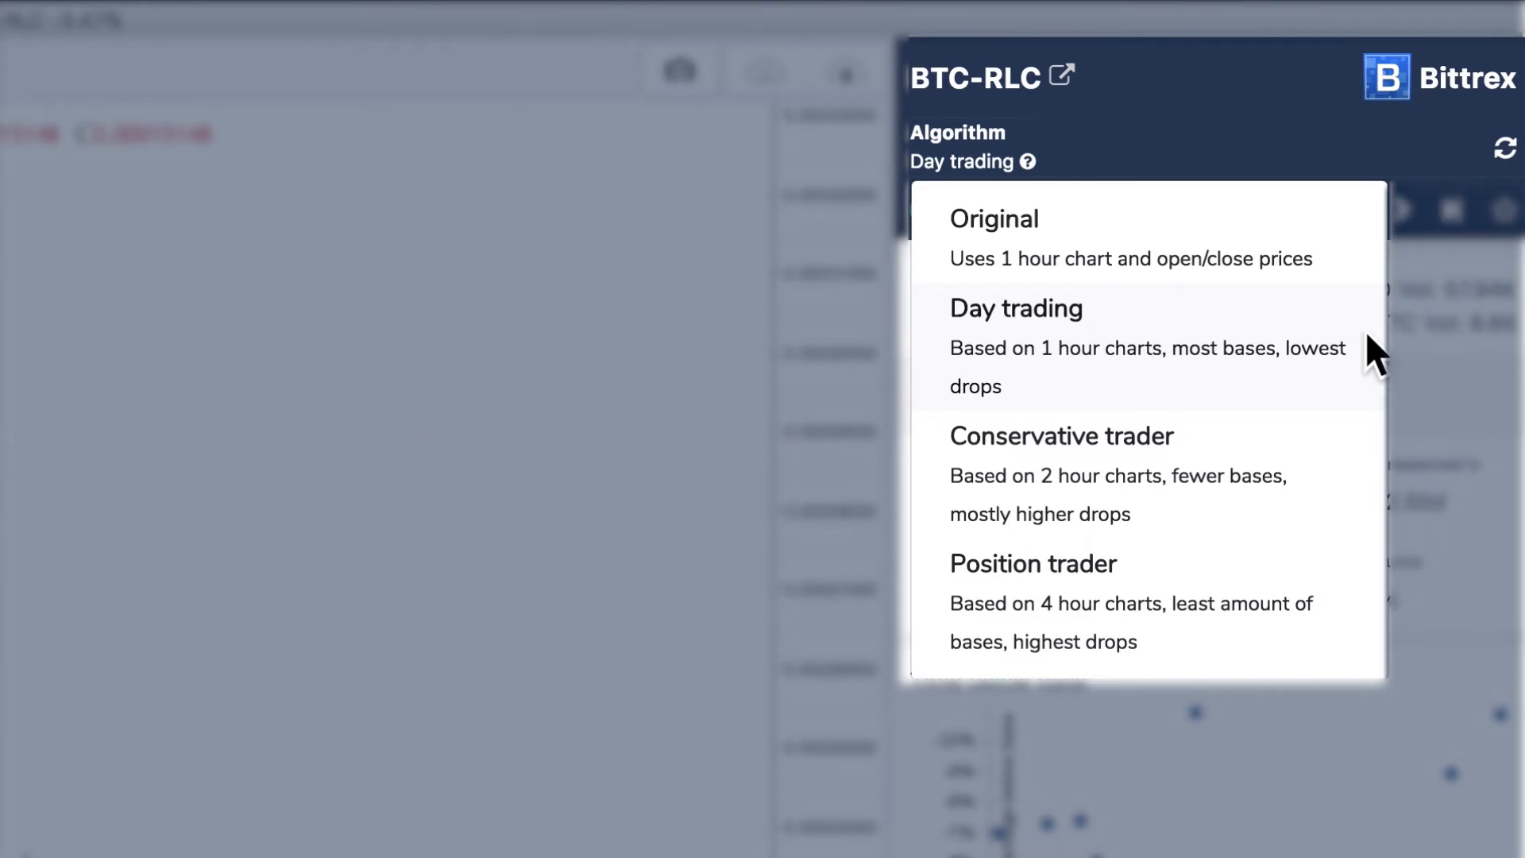
pyautogui.moveTo(1371, 465)
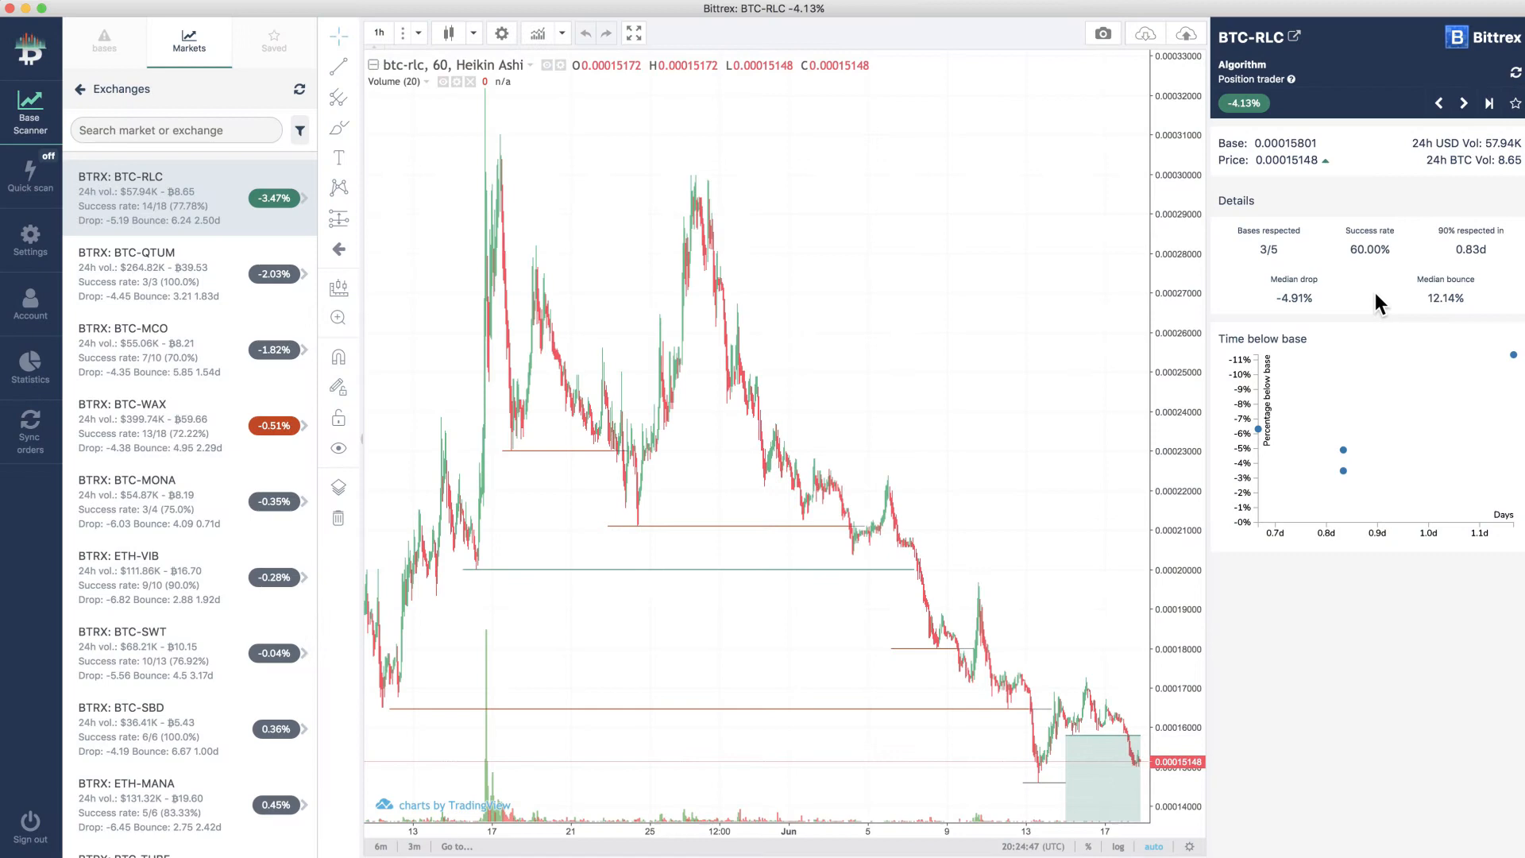
# Switch BTC-RLC's algorithm from Position trader to Day trading
pyautogui.click(1255, 78)
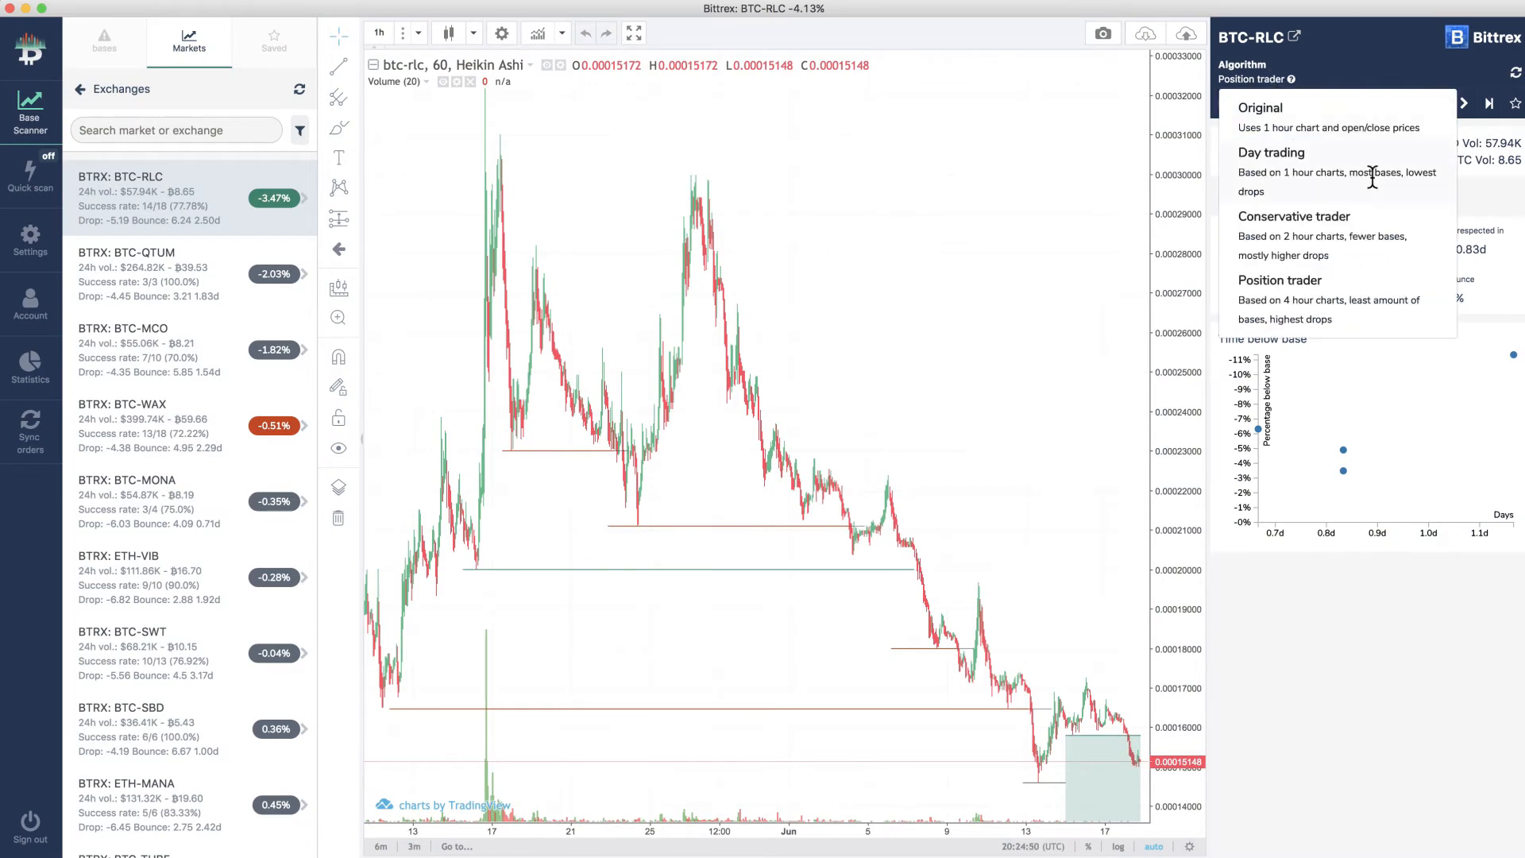
pyautogui.click(1272, 172)
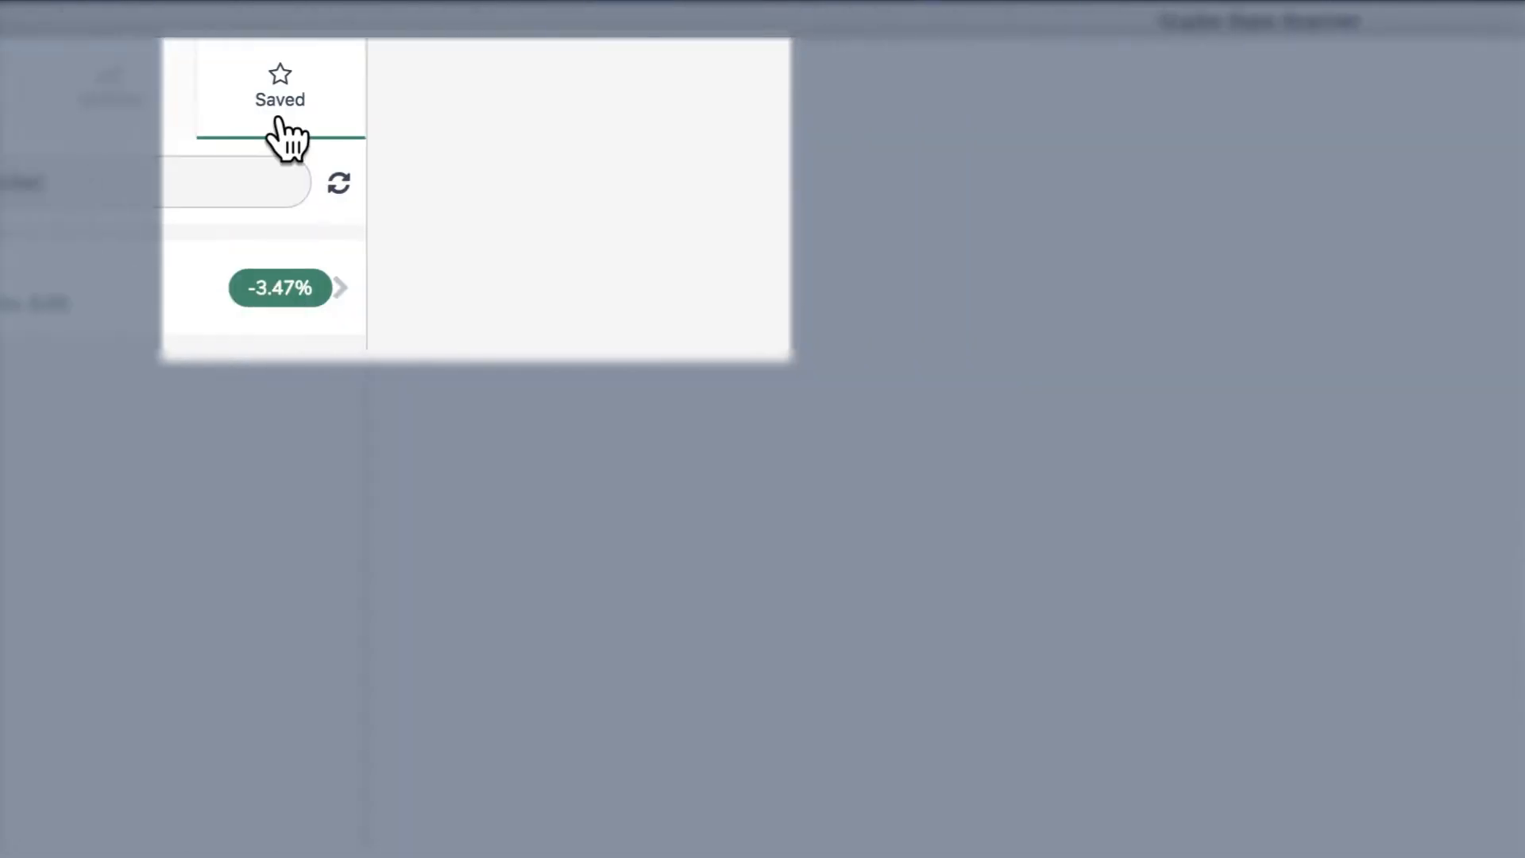
# Show the Saved markets list containing the BTC-RLC base
pyautogui.click(1060, 79)
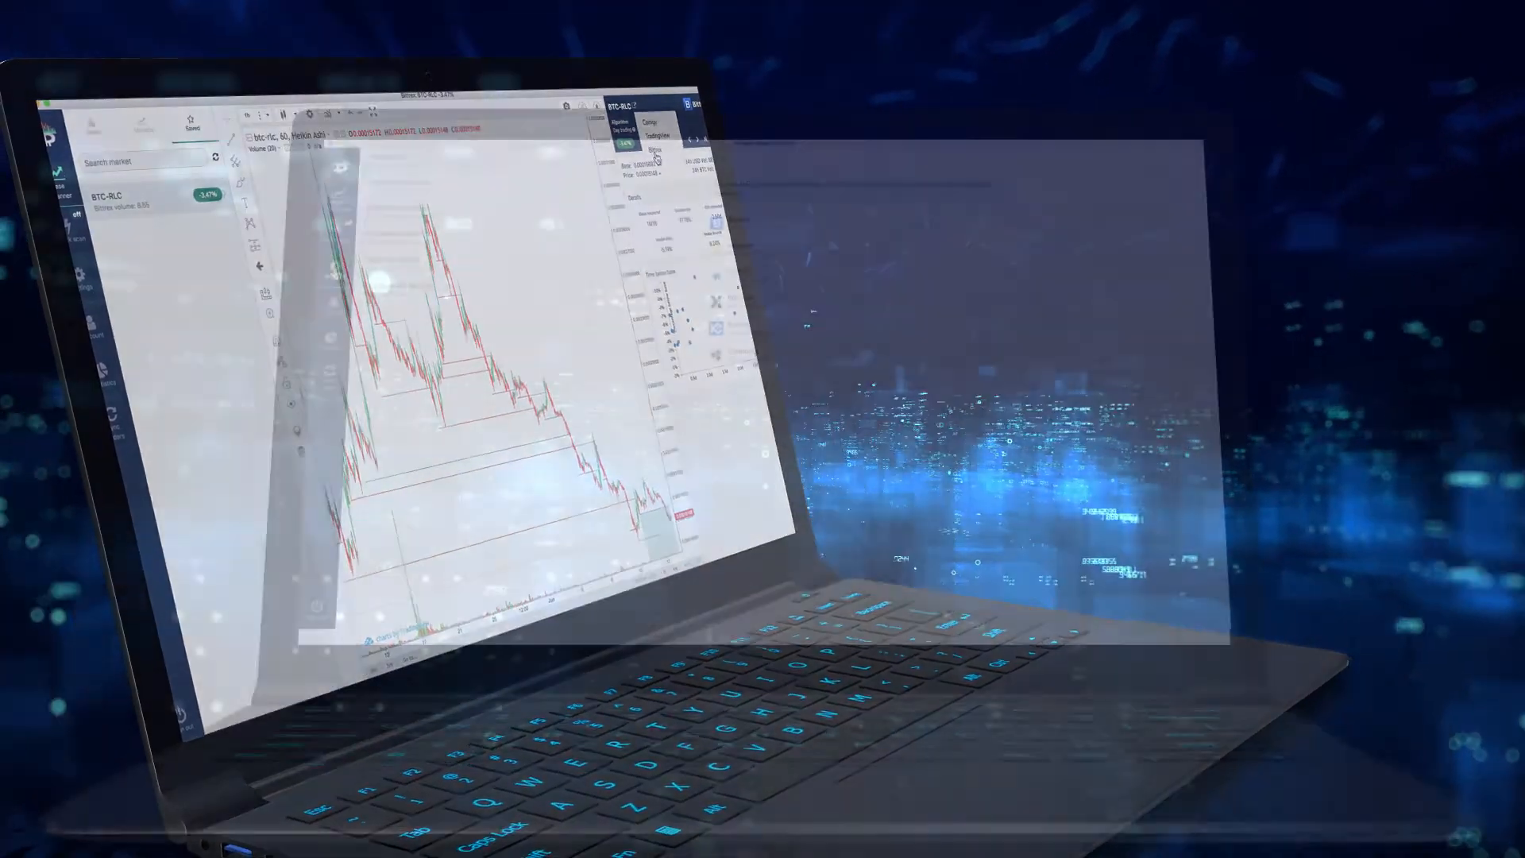
# Save a Bittrex API key and secret, then return to the saved markets
pyautogui.click(30, 237)
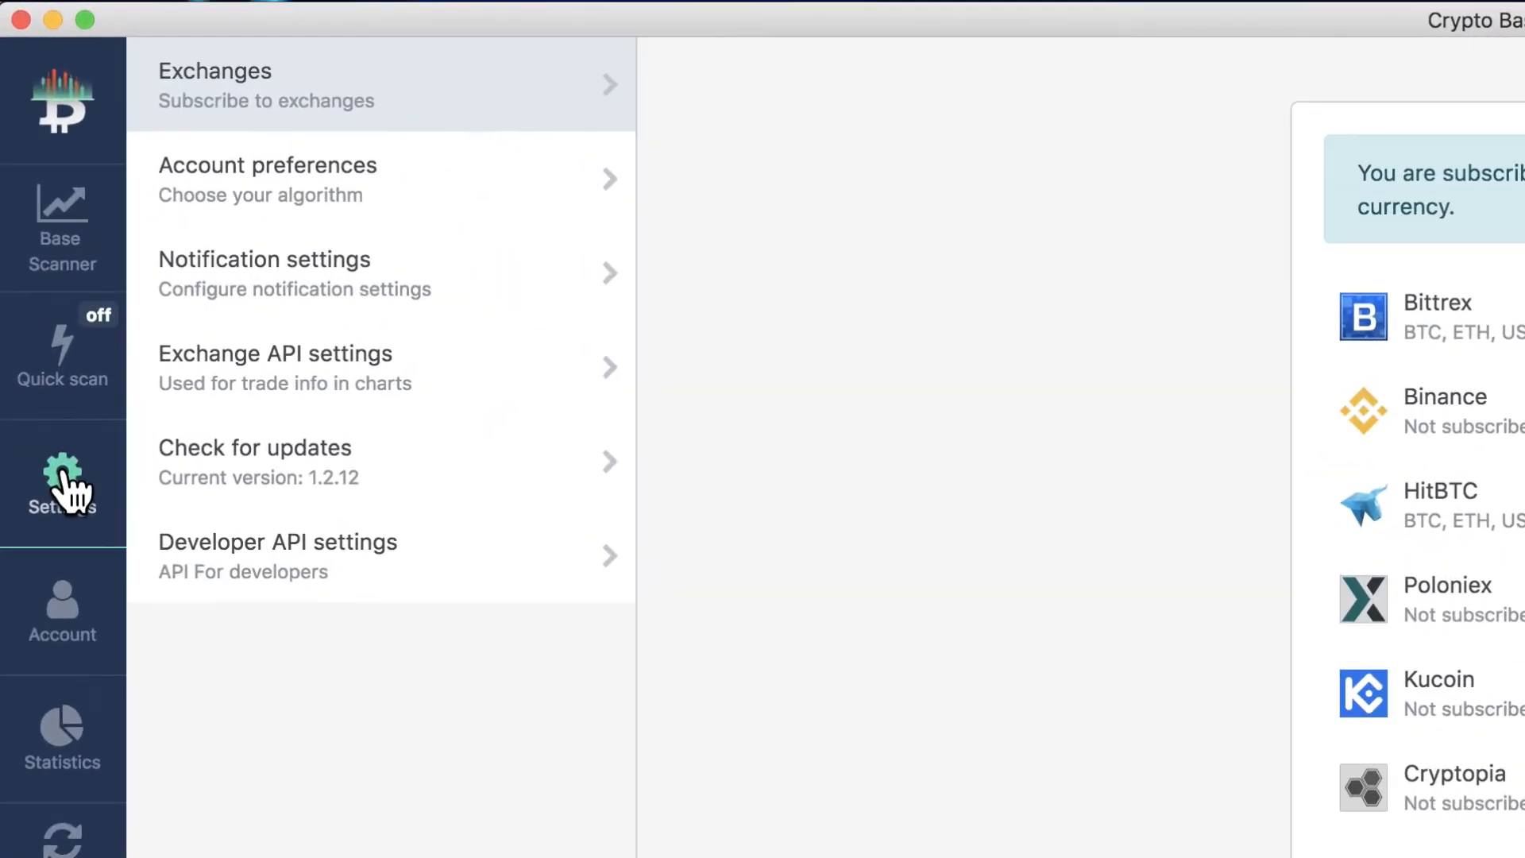
pyautogui.click(276, 367)
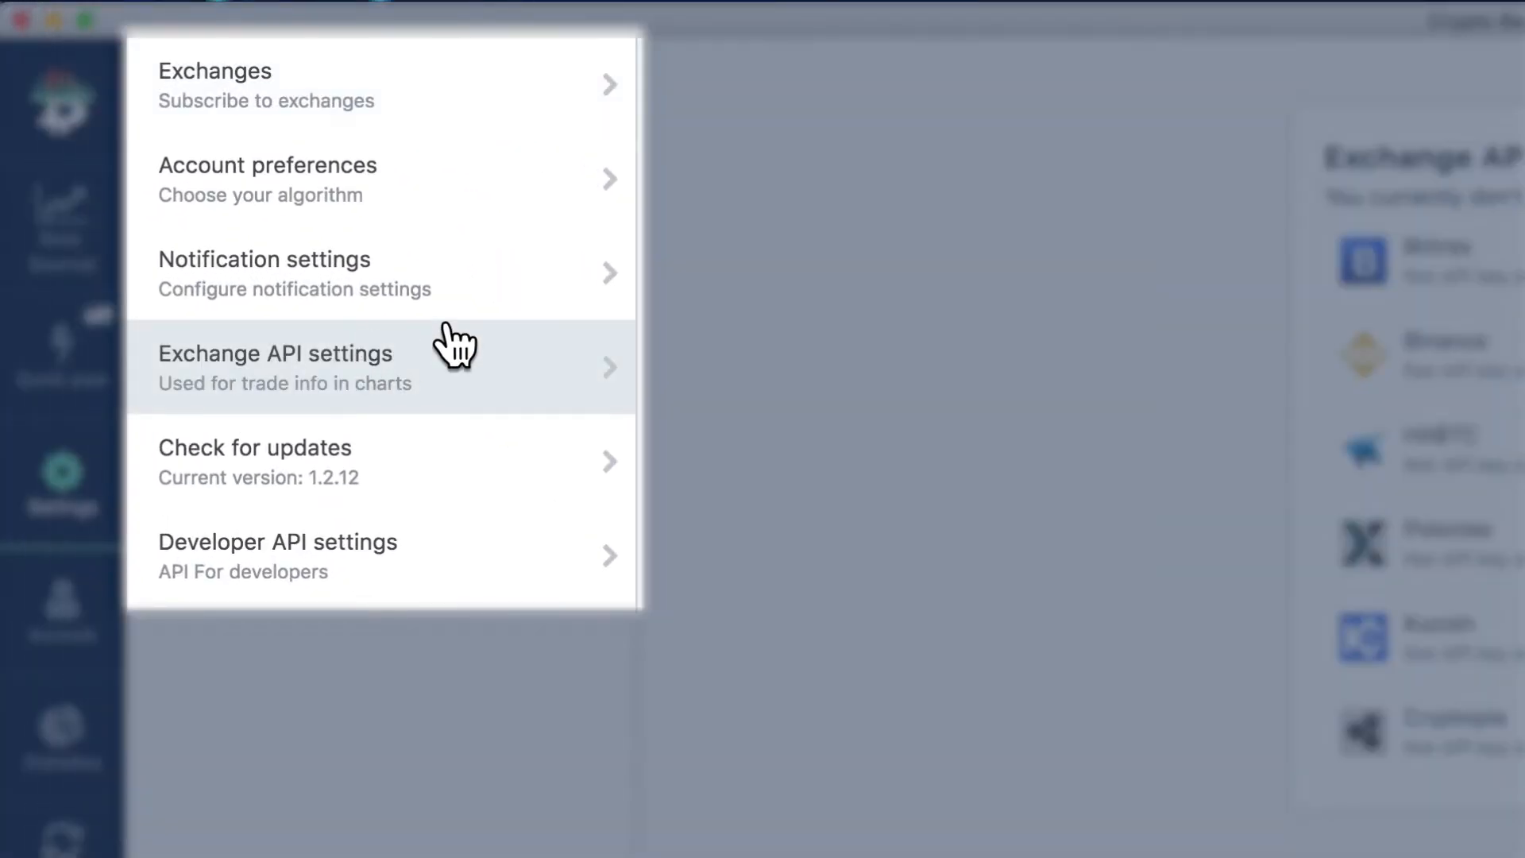
pyautogui.click(274, 367)
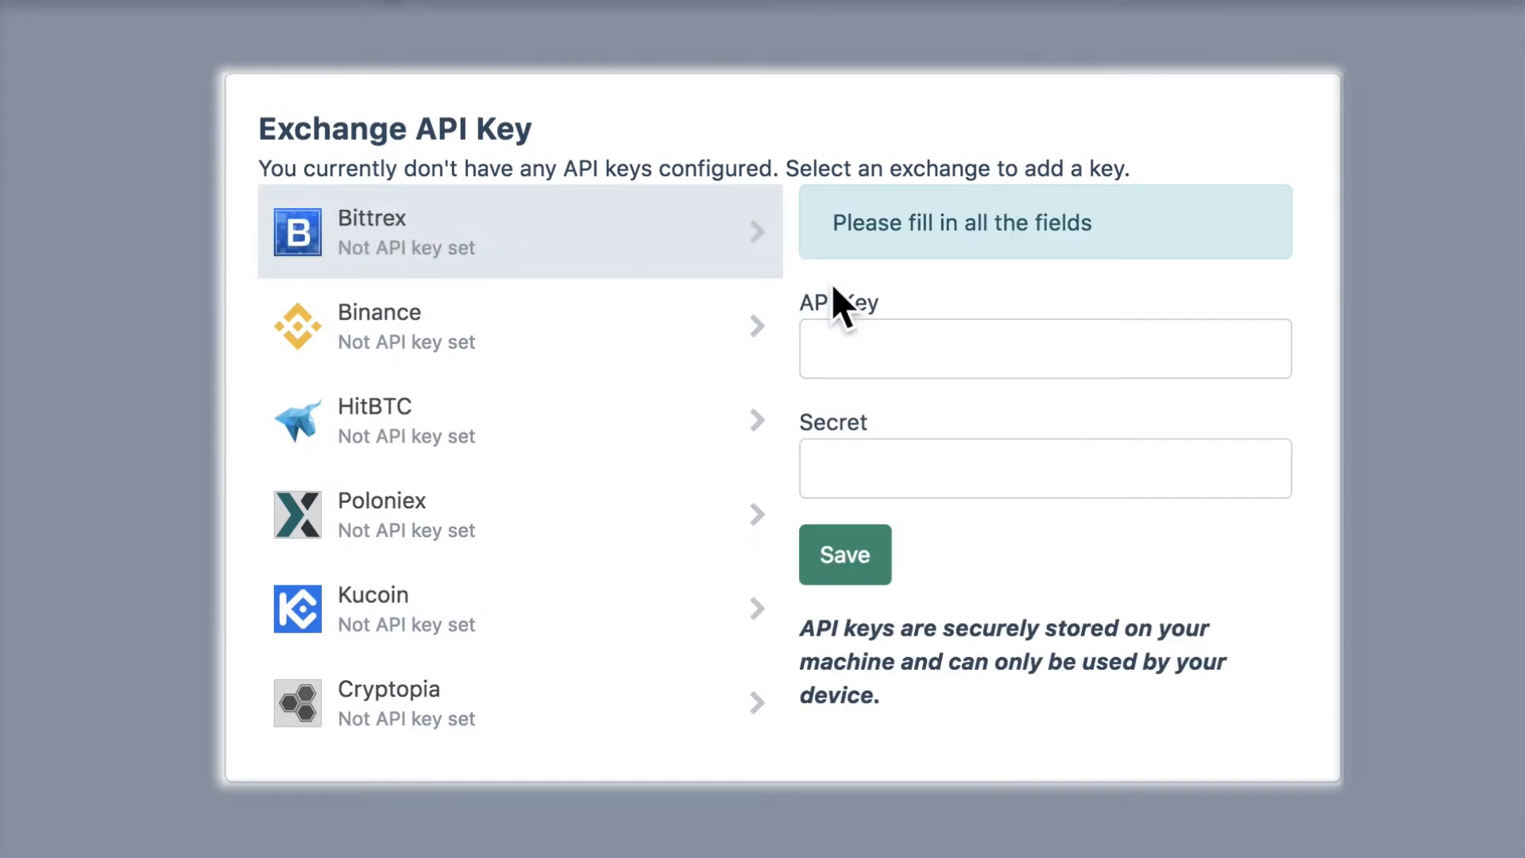
pyautogui.click(842, 555)
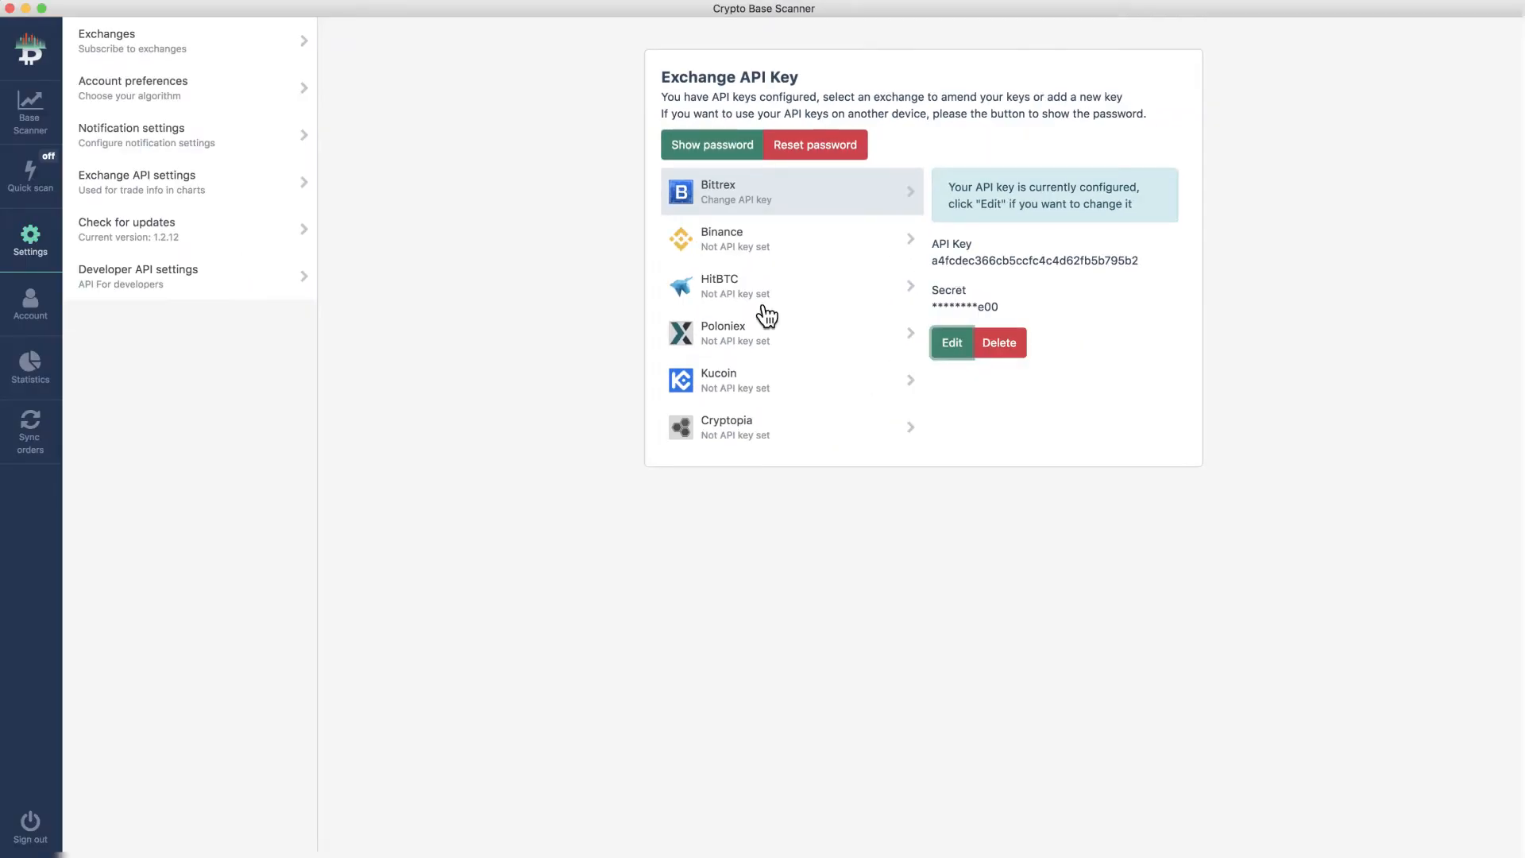
pyautogui.click(30, 112)
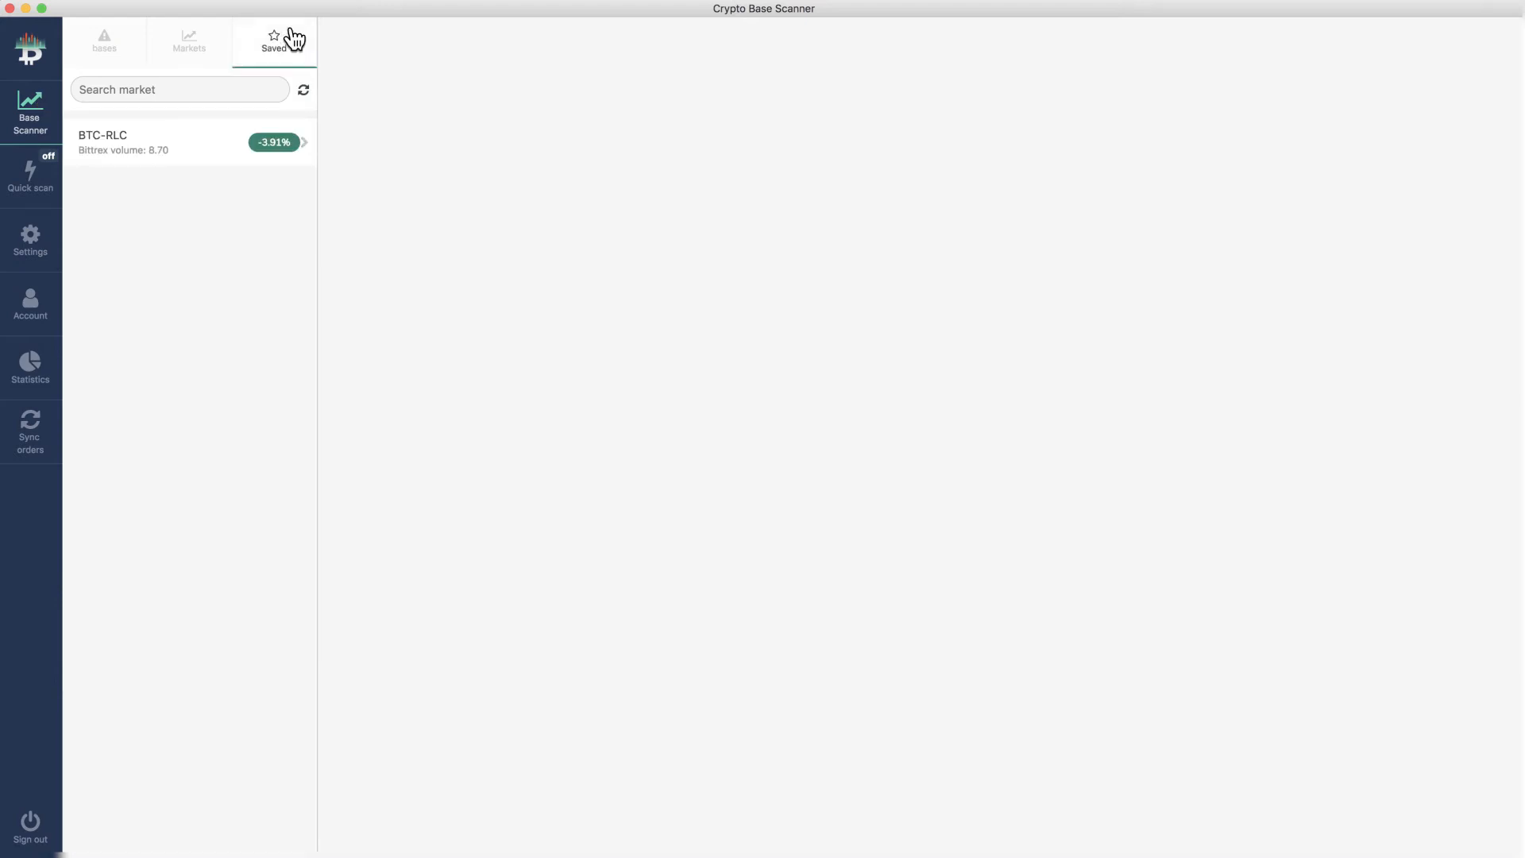
# Load the saved BTC-RLC chart and bring up Quick scan's advanced filters
pyautogui.click(146, 142)
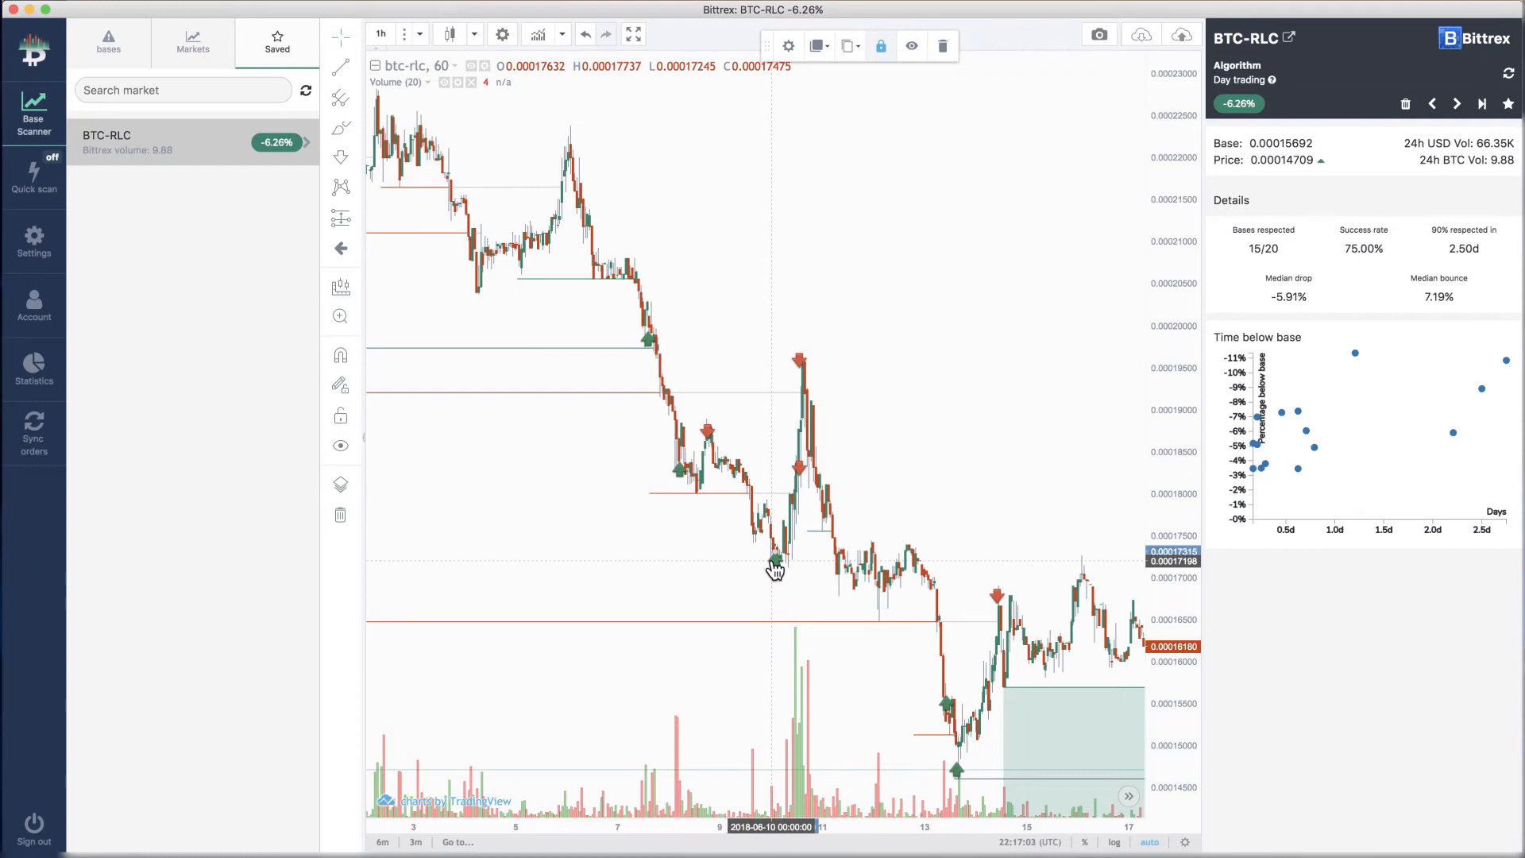
pyautogui.click(33, 175)
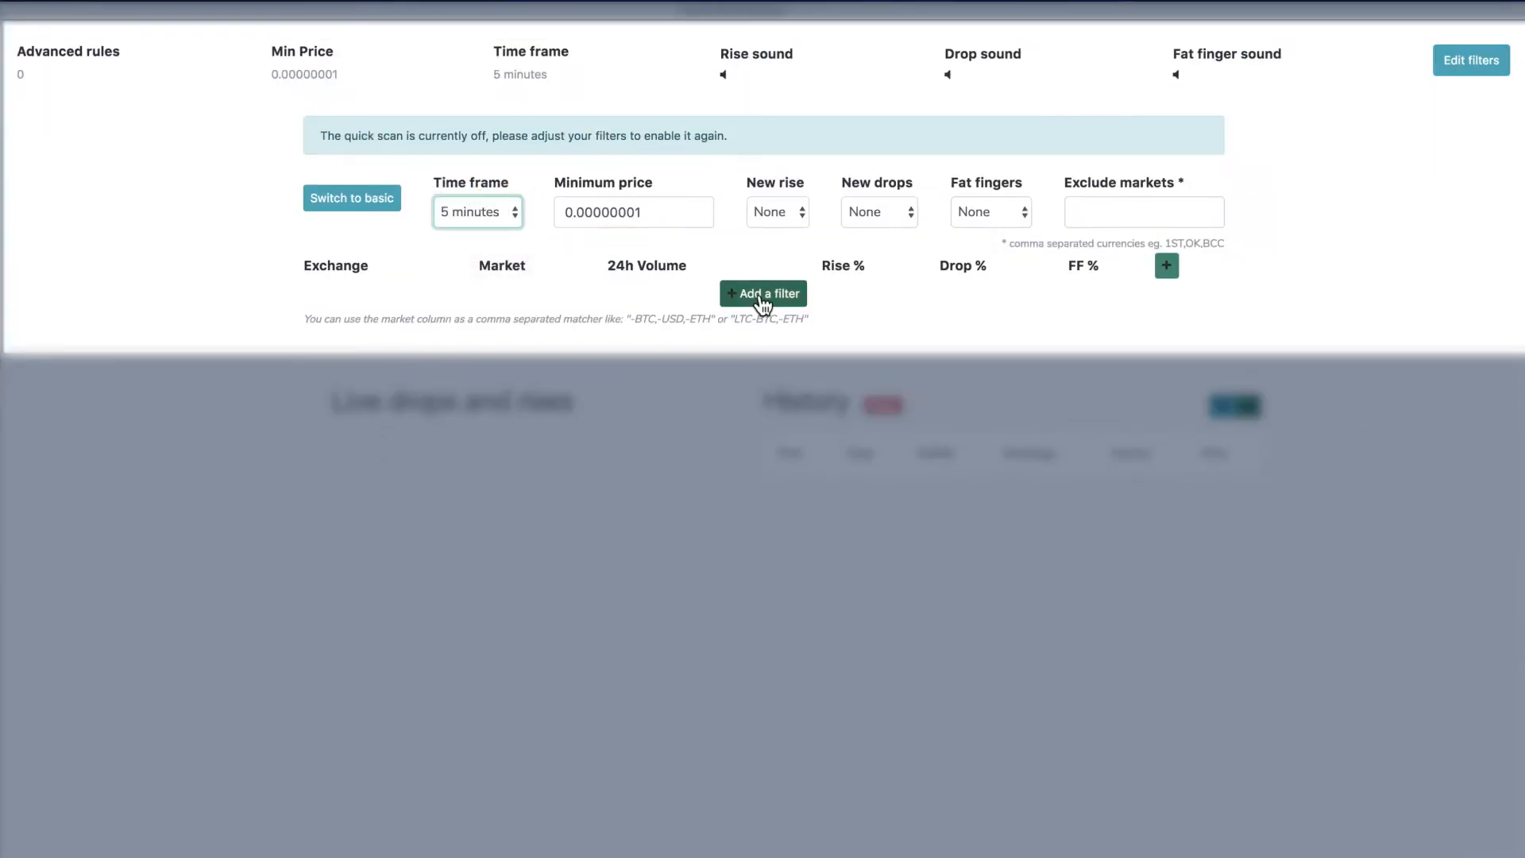
# Add Bittrex and HitBTC quick scan filter rows, with rises unchecked for HitBTC
pyautogui.click(763, 293)
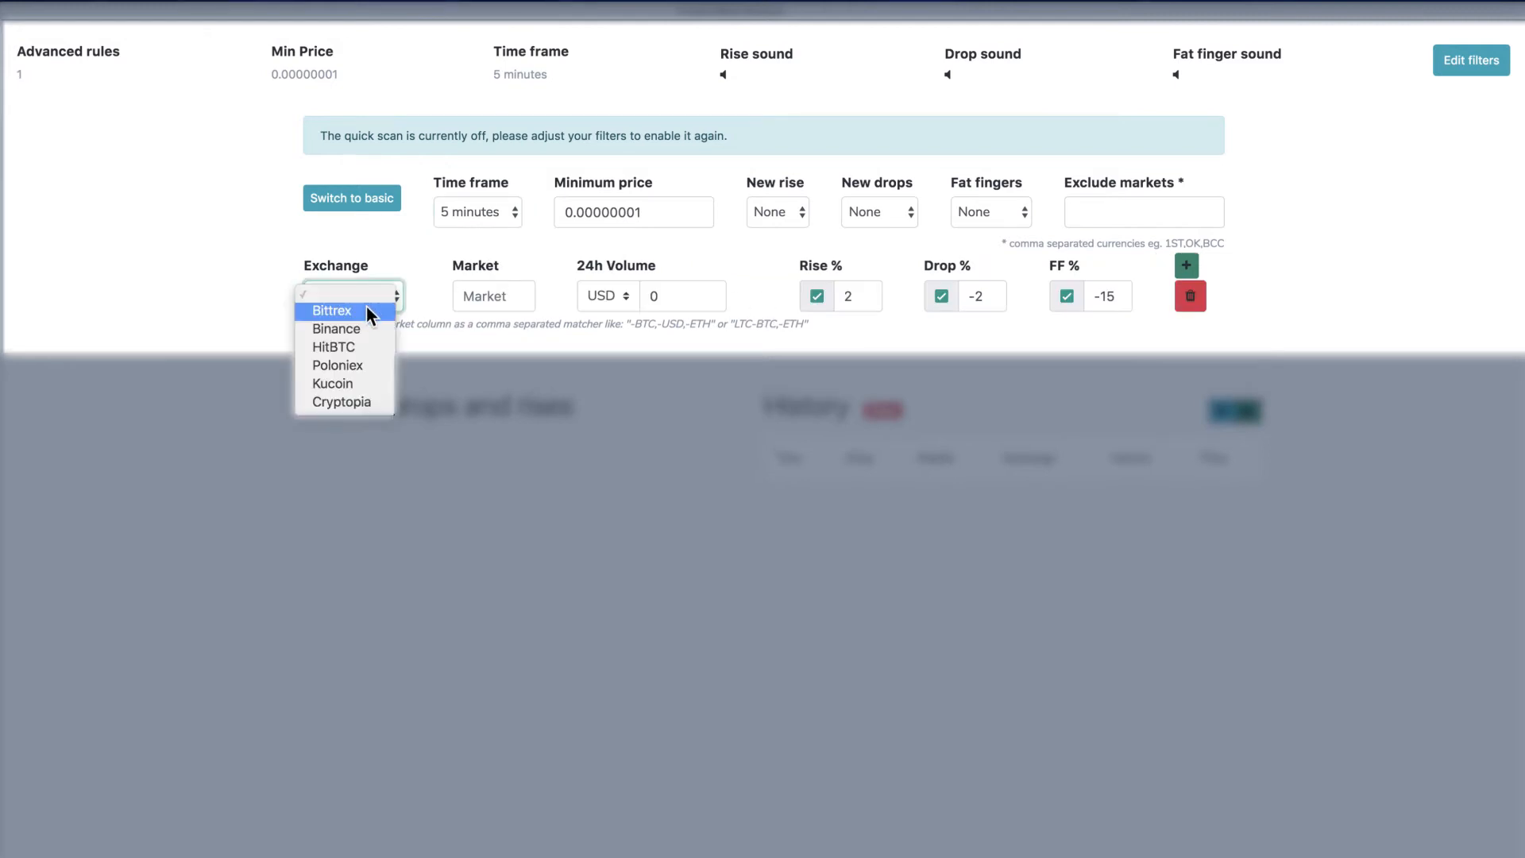
pyautogui.click(332, 311)
pyautogui.write('-10')
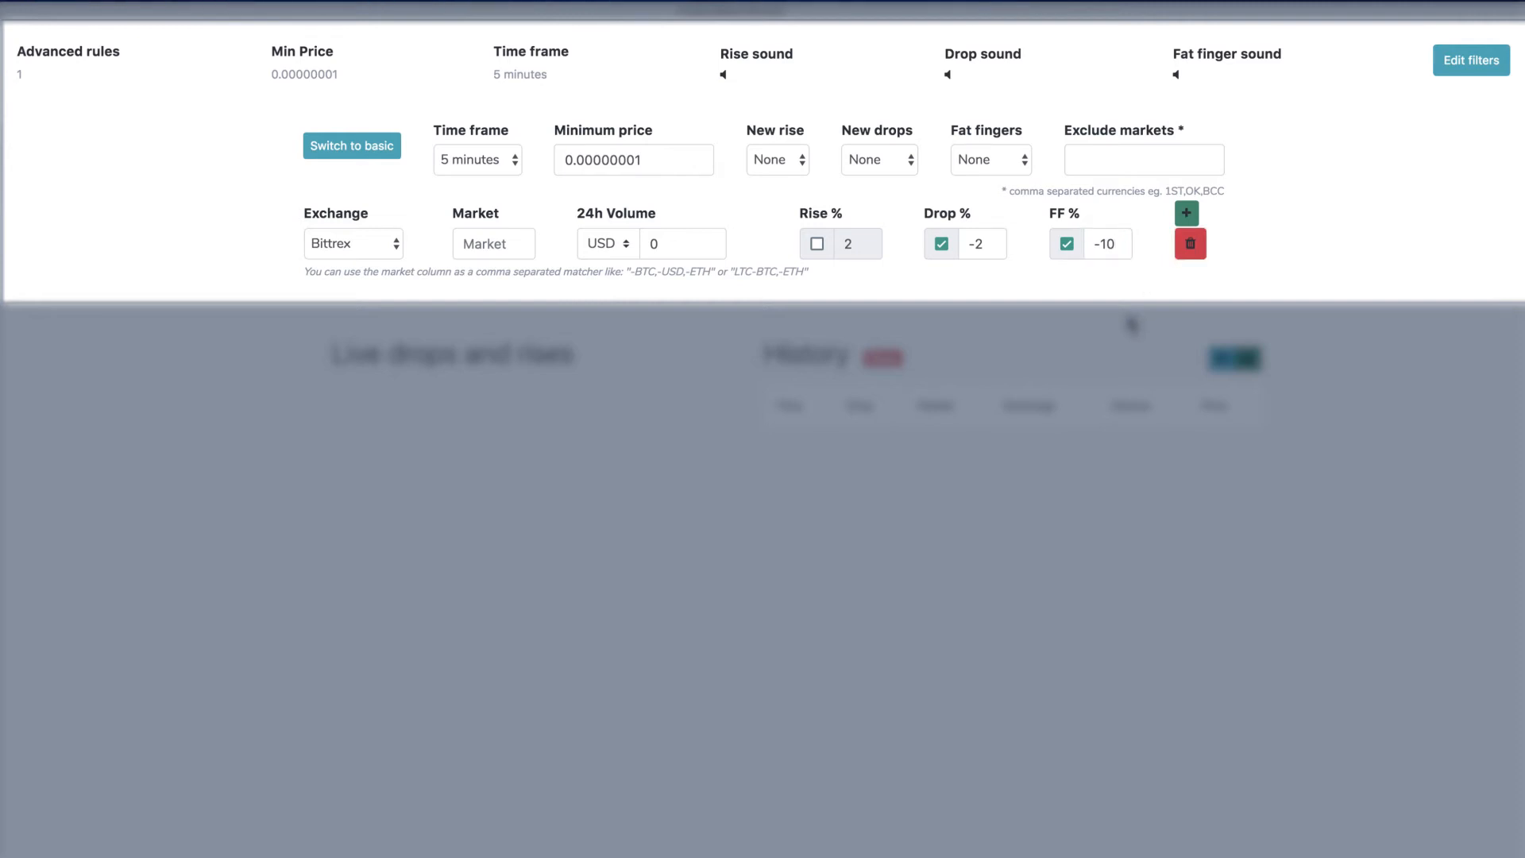
pyautogui.click(1186, 213)
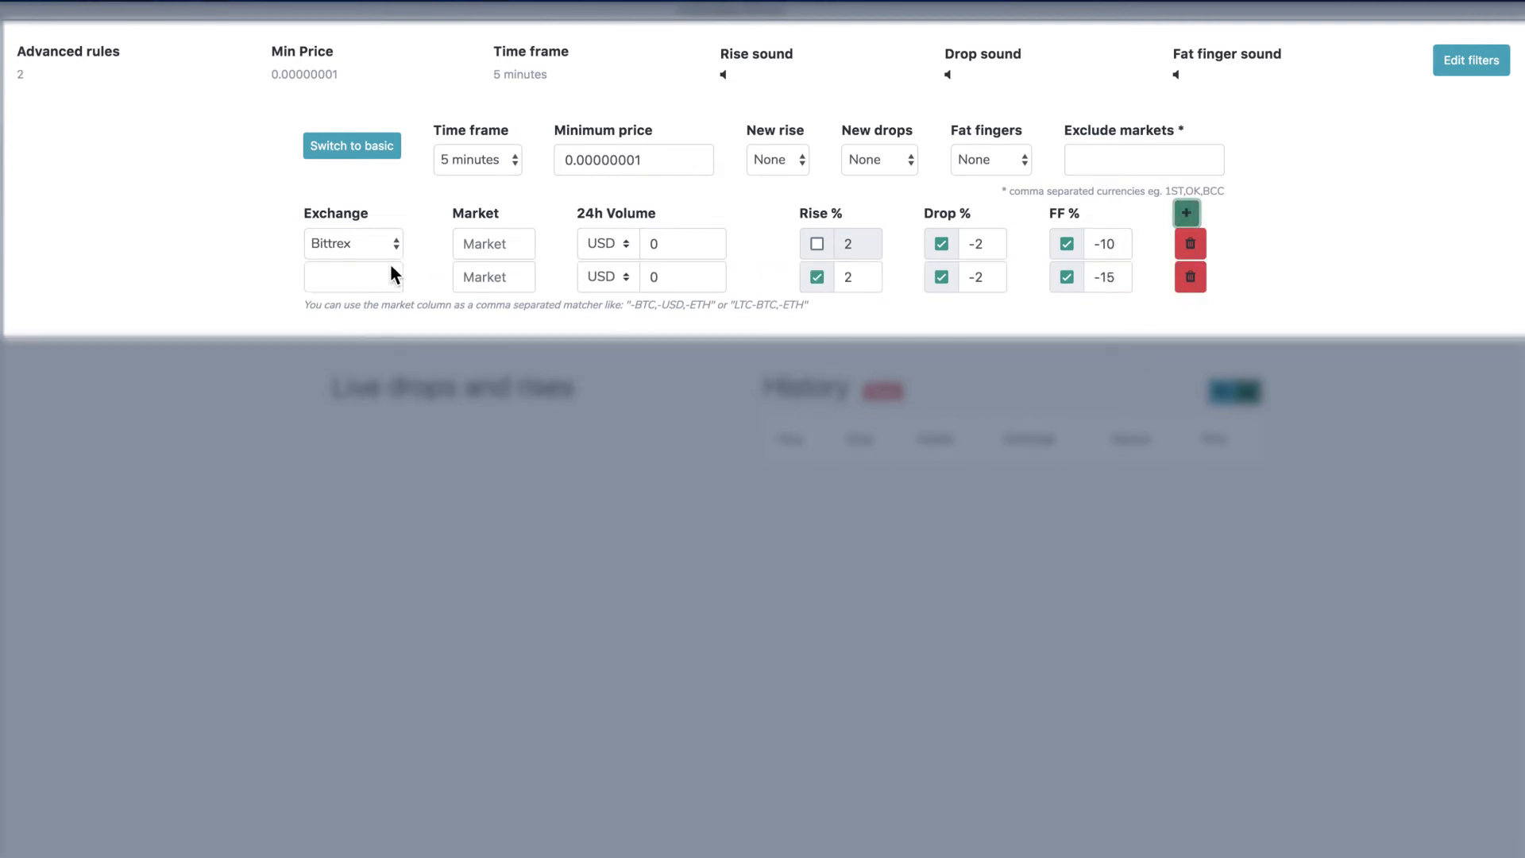
pyautogui.click(353, 277)
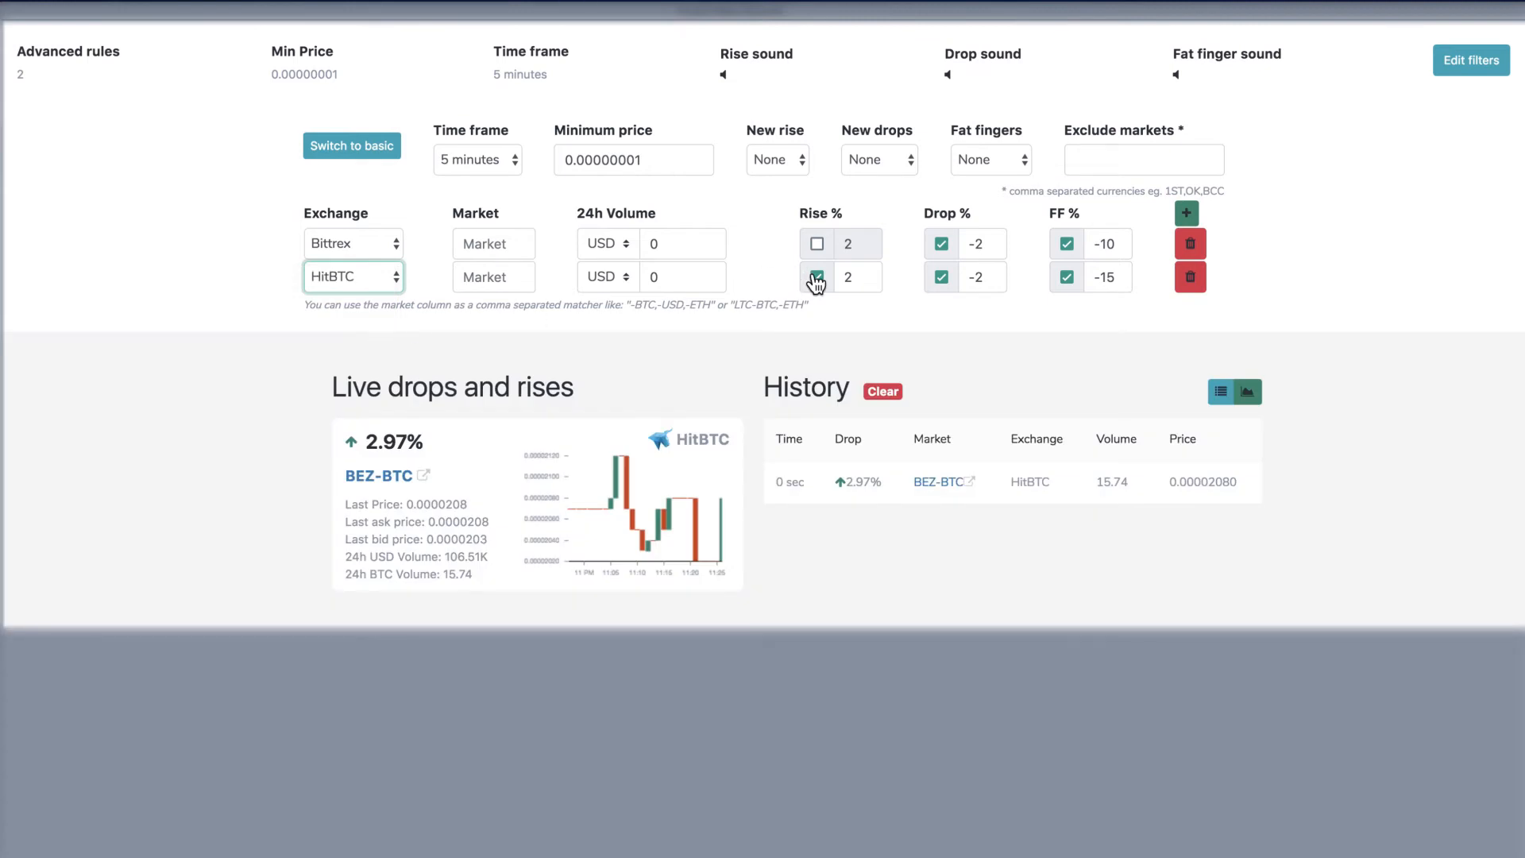
pyautogui.click(818, 277)
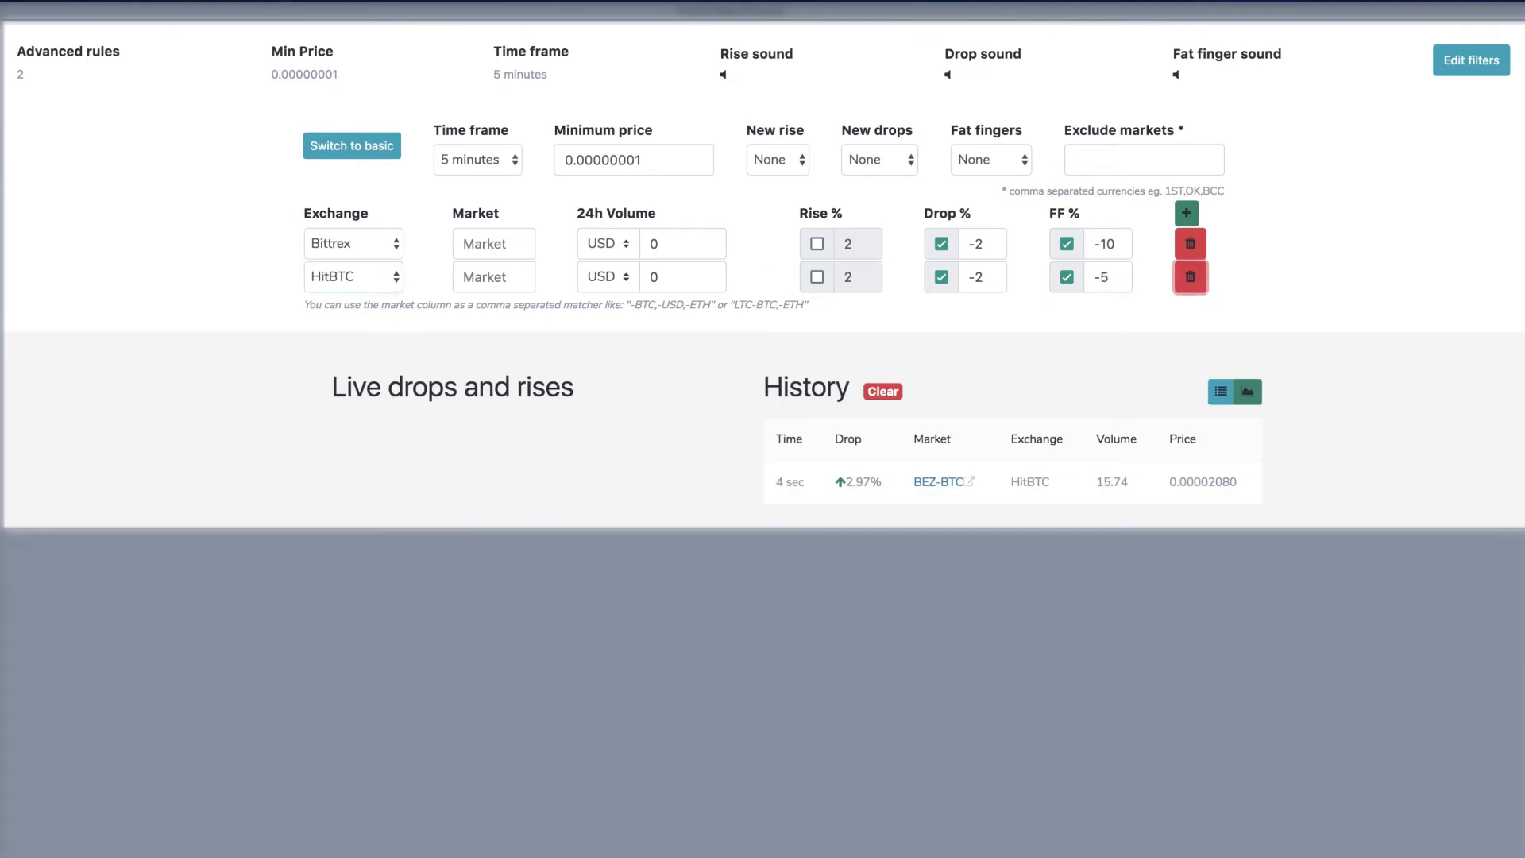